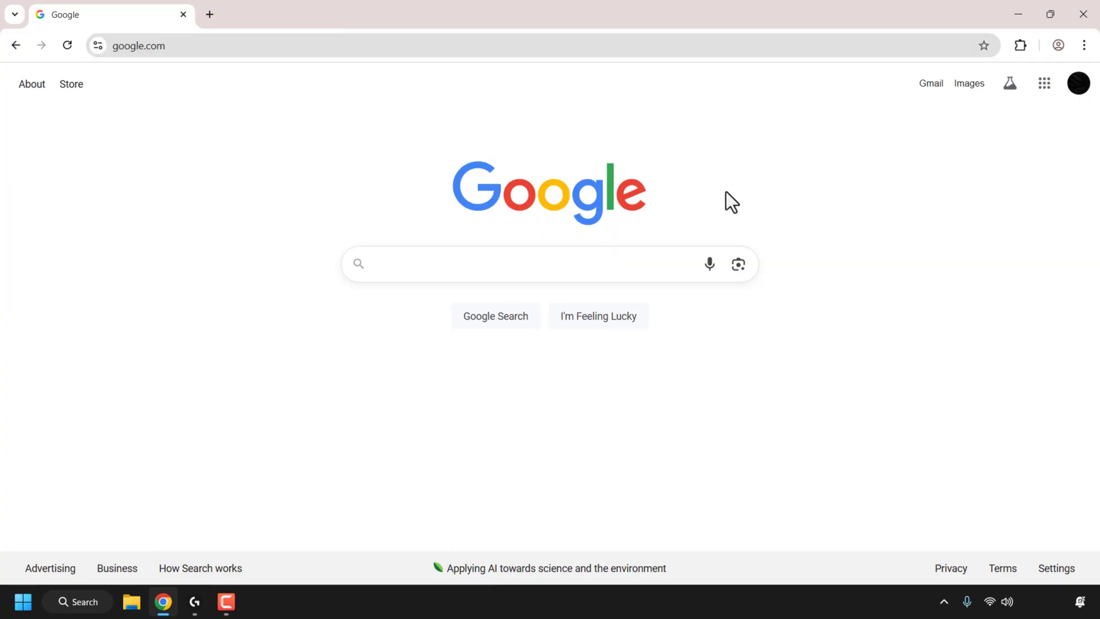
{"action": "mouse_move", "coordinate": [1065, 124]}
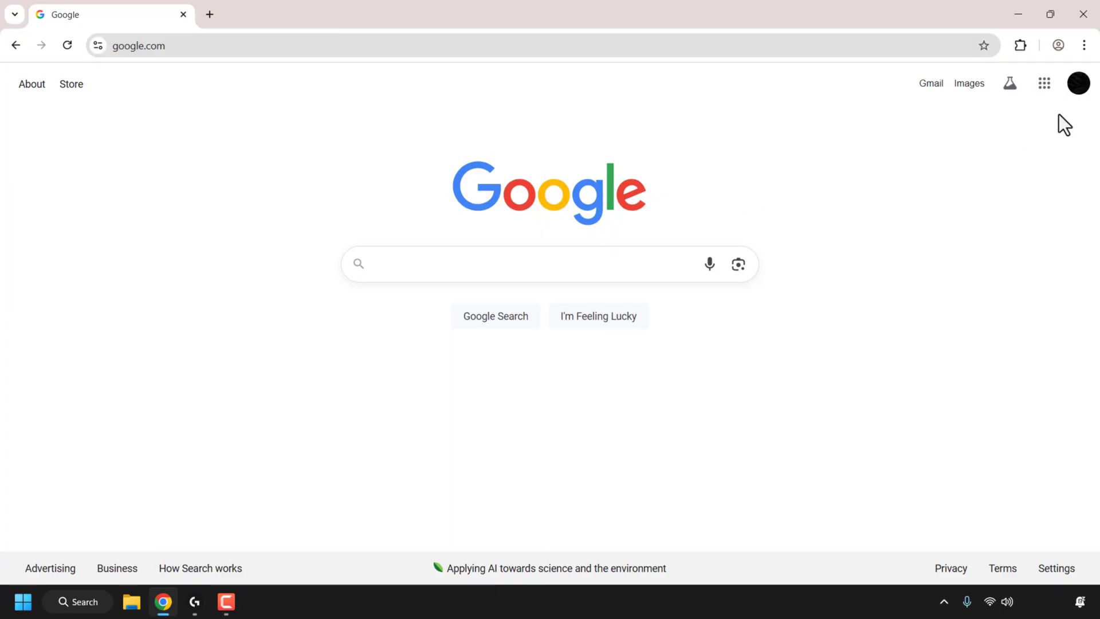
Go from the profile avatar menu to 'Manage your Google Account'.
{"action": "left_click", "coordinate": [1078, 82]}
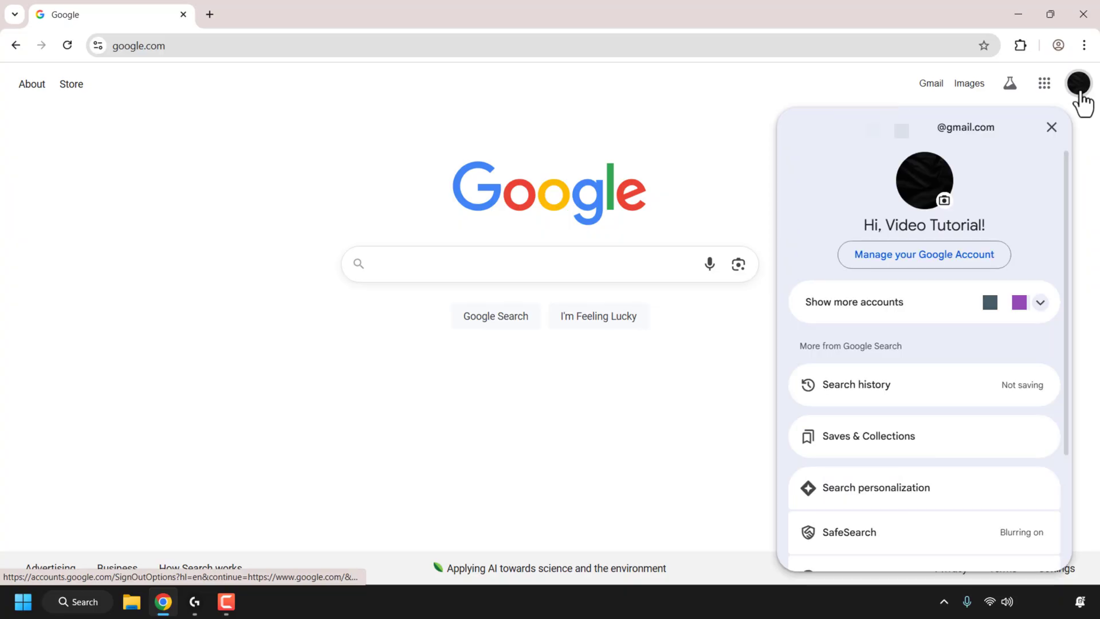
{"action": "mouse_move", "coordinate": [924, 254]}
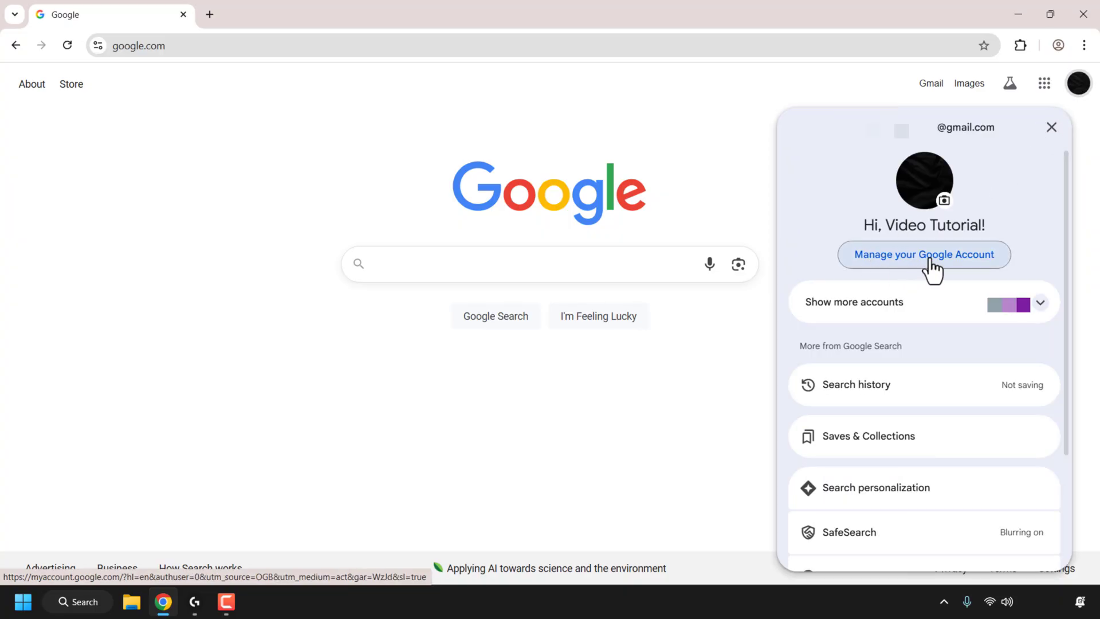
{"action": "left_click", "coordinate": [924, 254]}
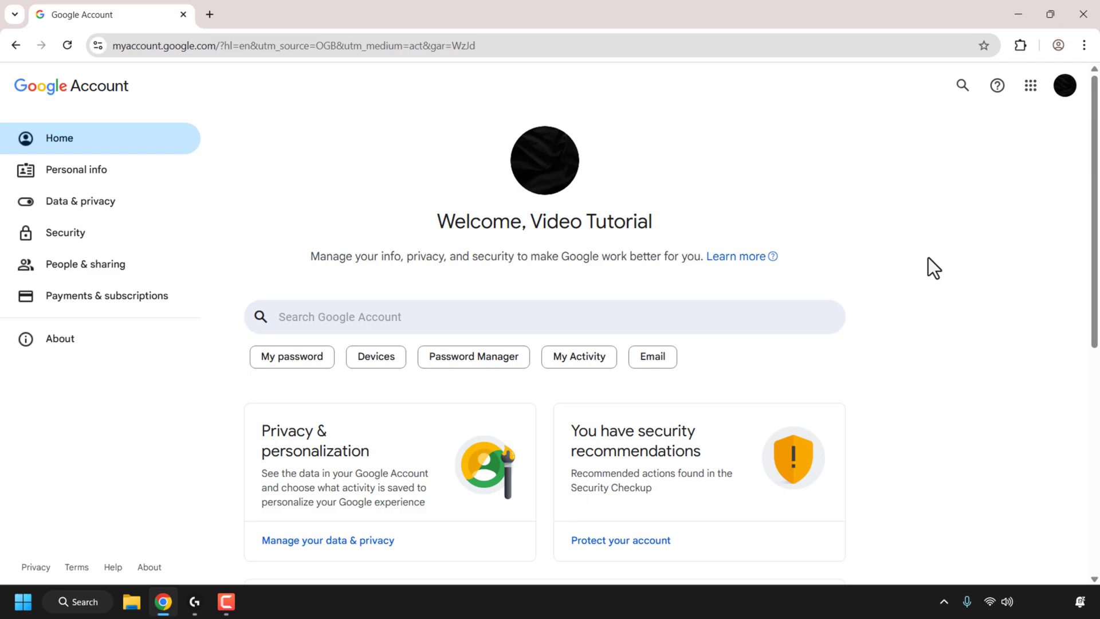
{"action": "mouse_move", "coordinate": [469, 181]}
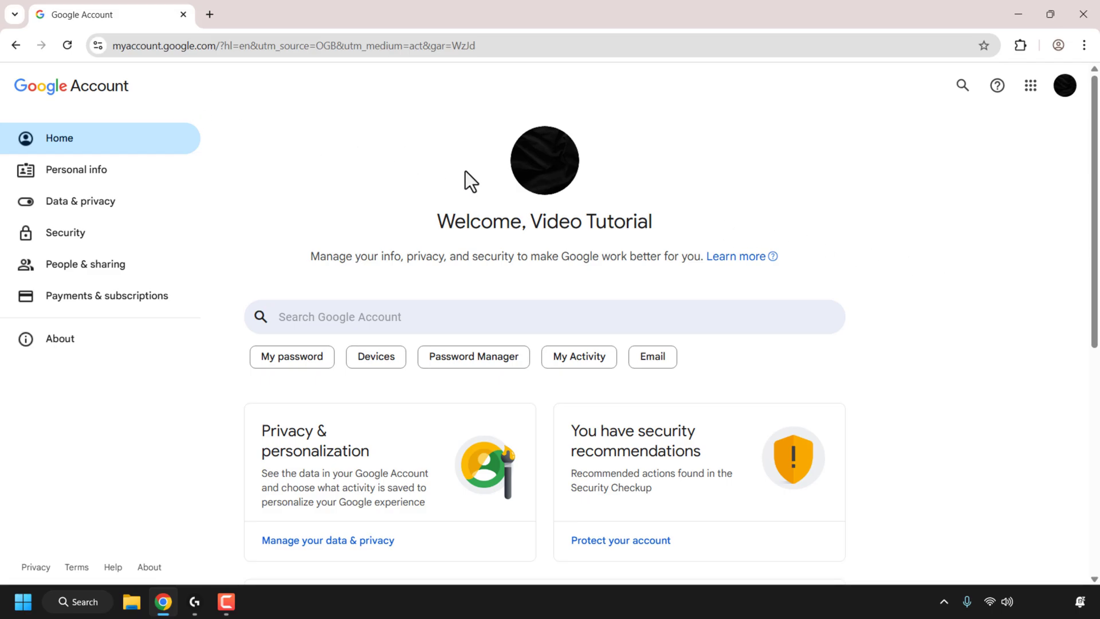
{"action": "mouse_move", "coordinate": [294, 168]}
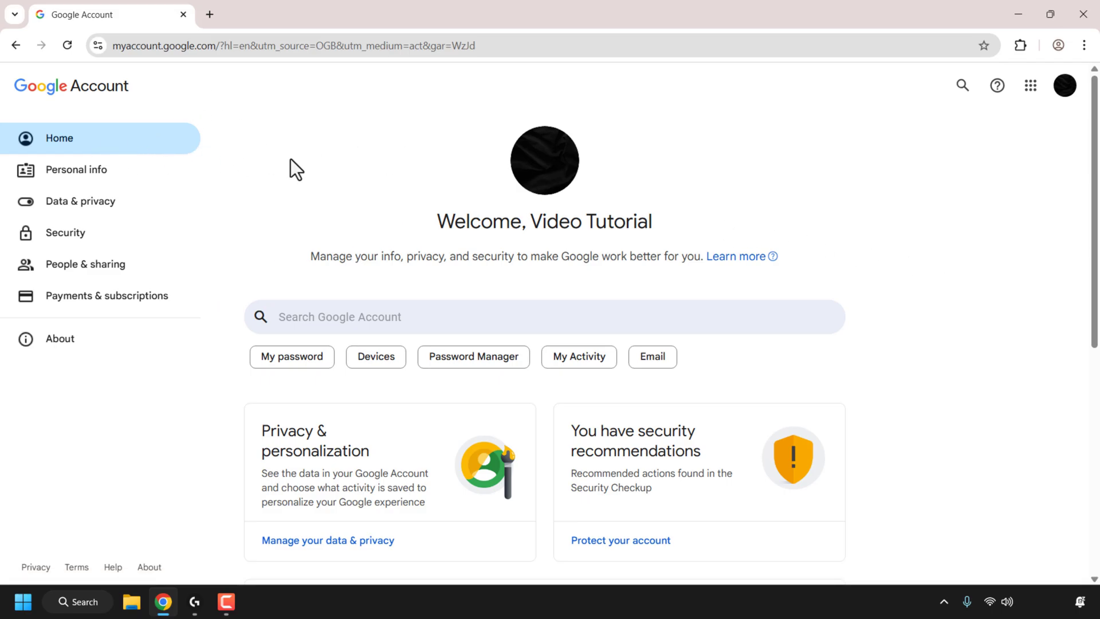
Show the Security page's 'How you sign in to Google' sign-in methods.
{"action": "left_click", "coordinate": [64, 233]}
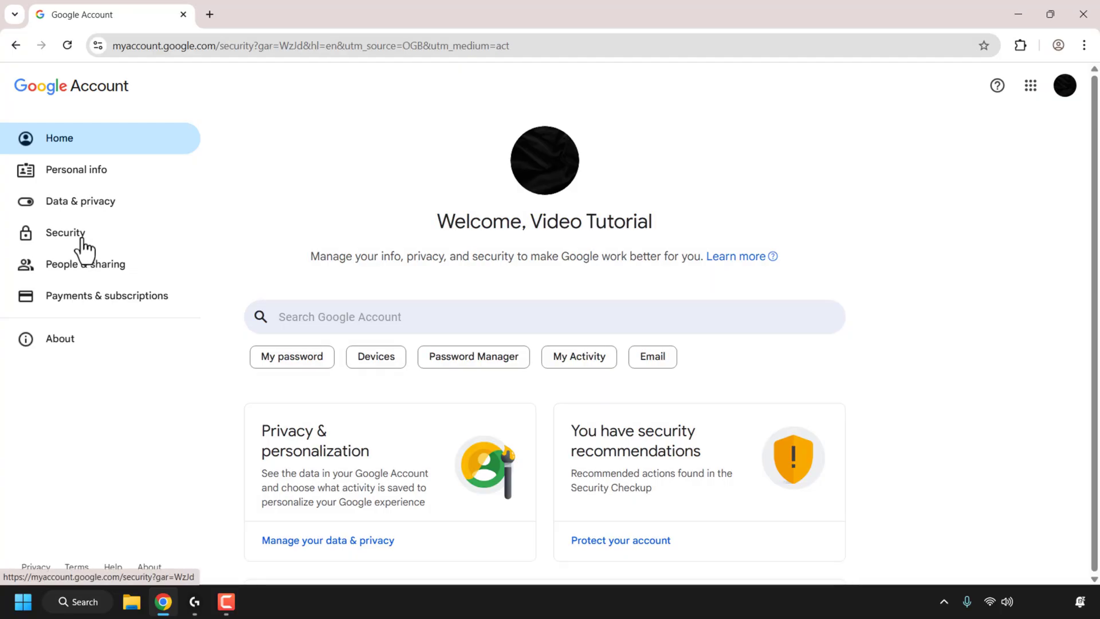
{"action": "left_click", "coordinate": [64, 232]}
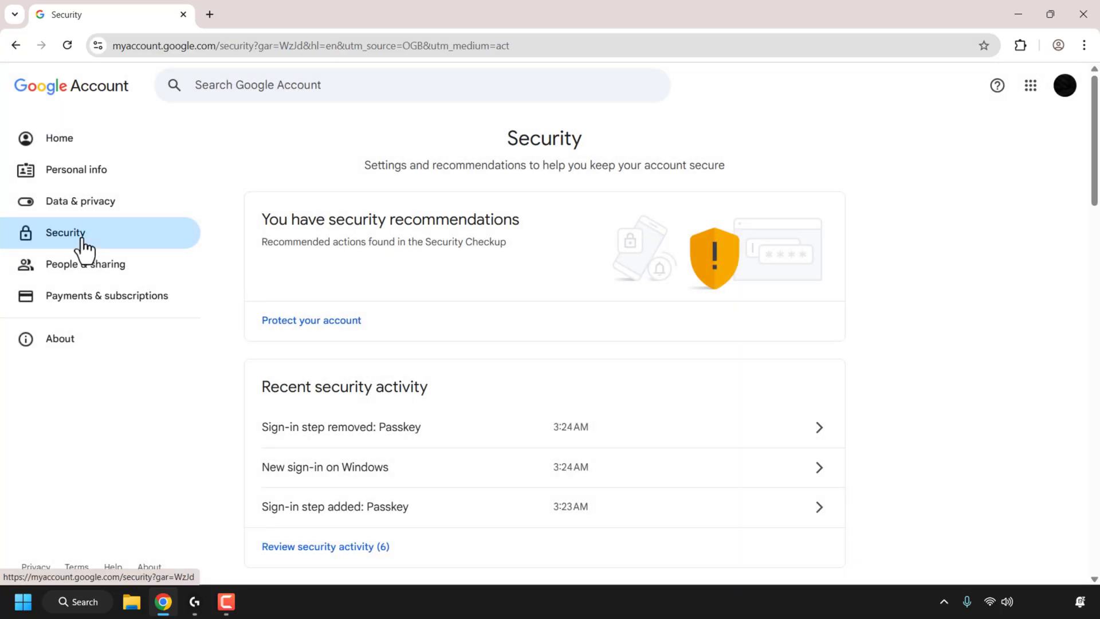
{"action": "scroll", "scroll_direction": "down", "scroll_amount": 3}
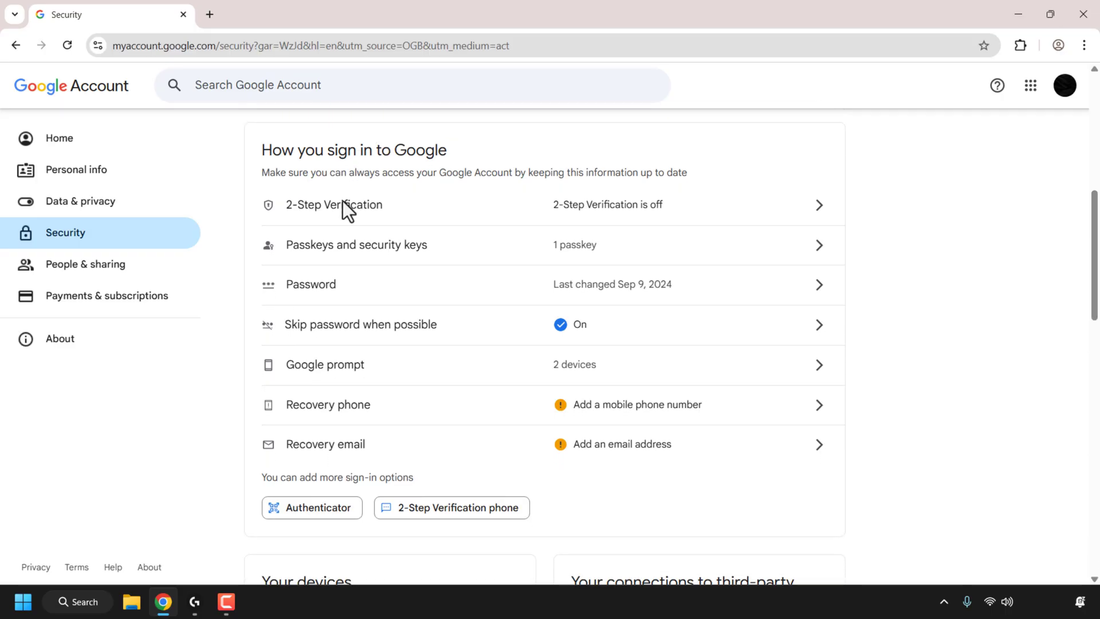
{"action": "mouse_move", "coordinate": [526, 265]}
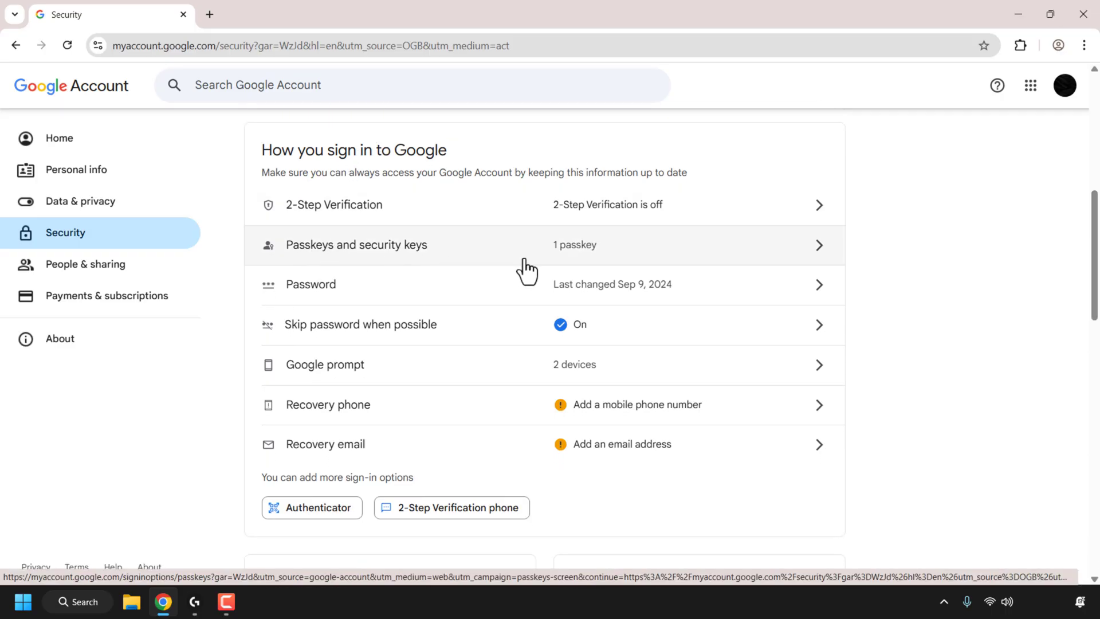
{"action": "mouse_move", "coordinate": [702, 274]}
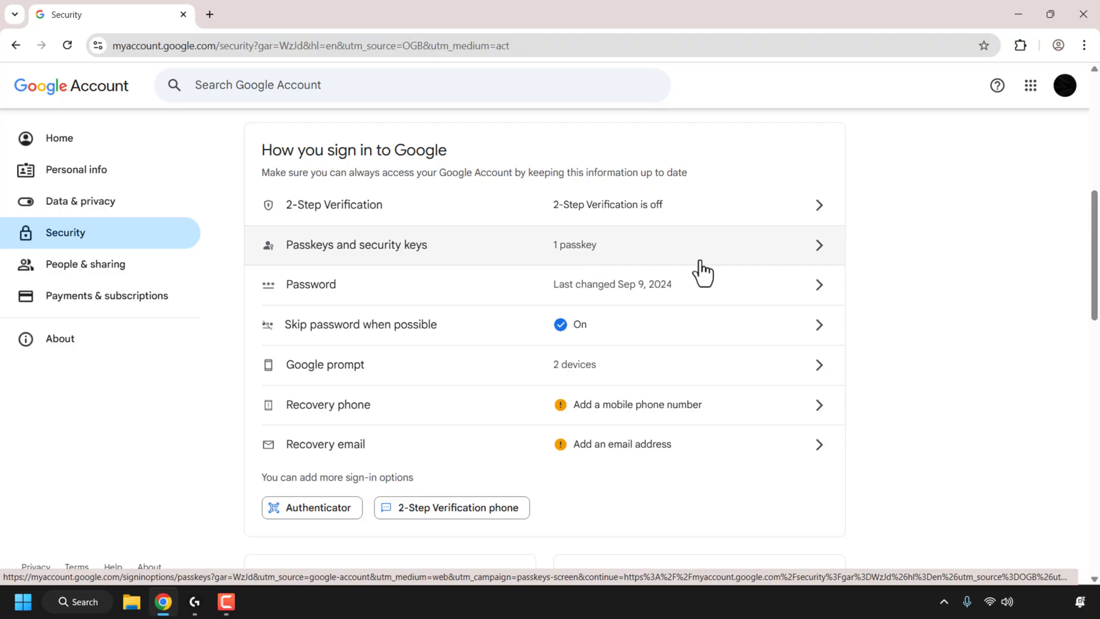
{"action": "mouse_move", "coordinate": [807, 264]}
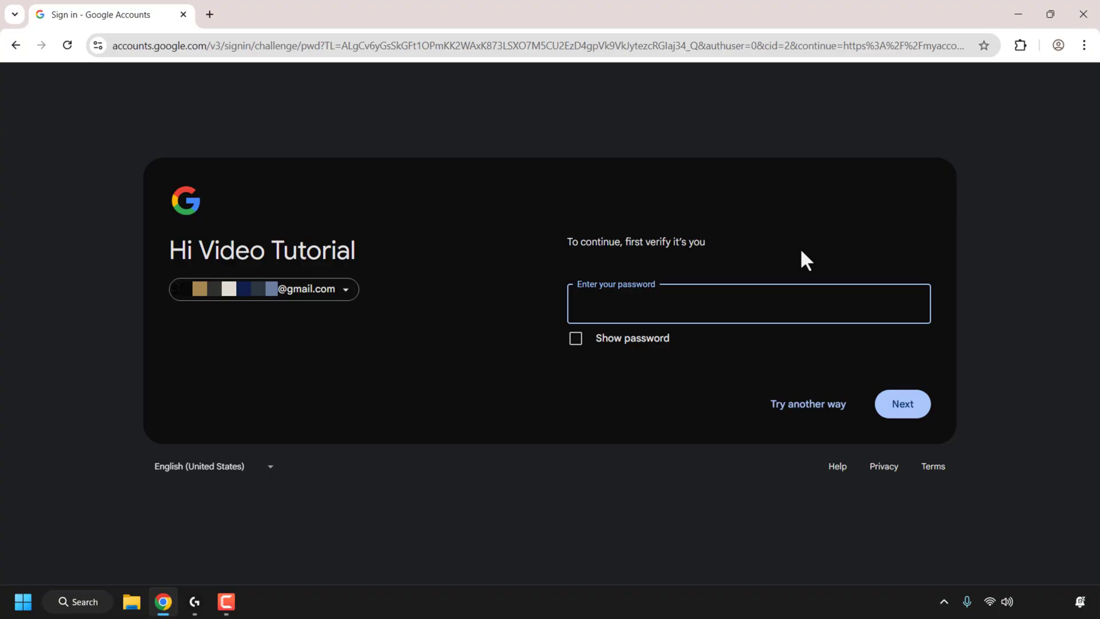
Confirm identity by entering the account password and continuing with Next.
{"action": "type", "text": "password"}
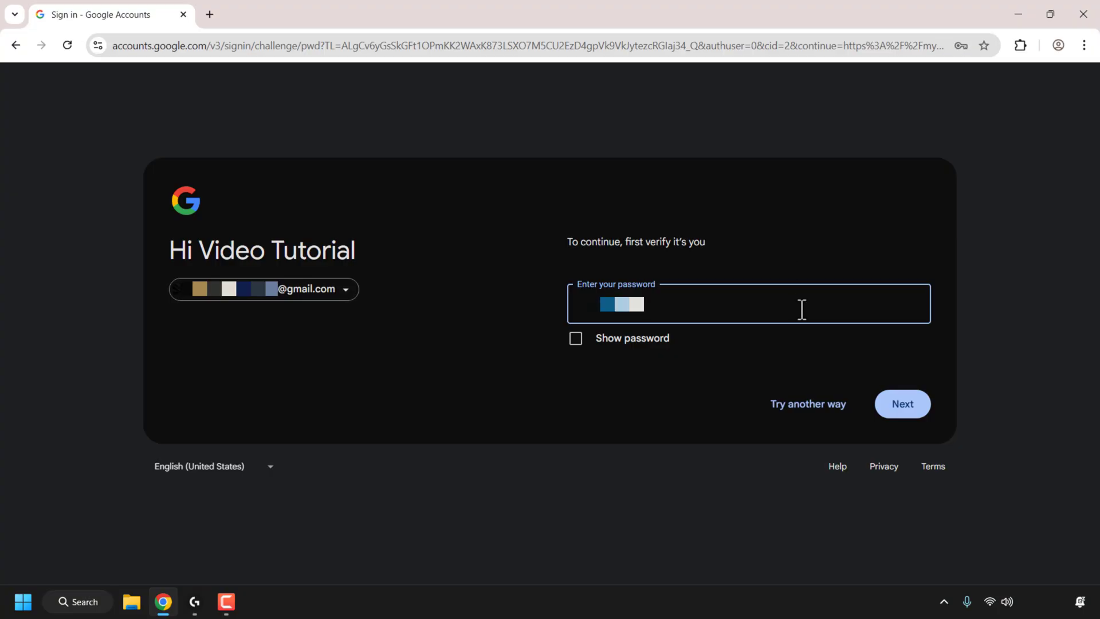
{"action": "left_click", "coordinate": [902, 404]}
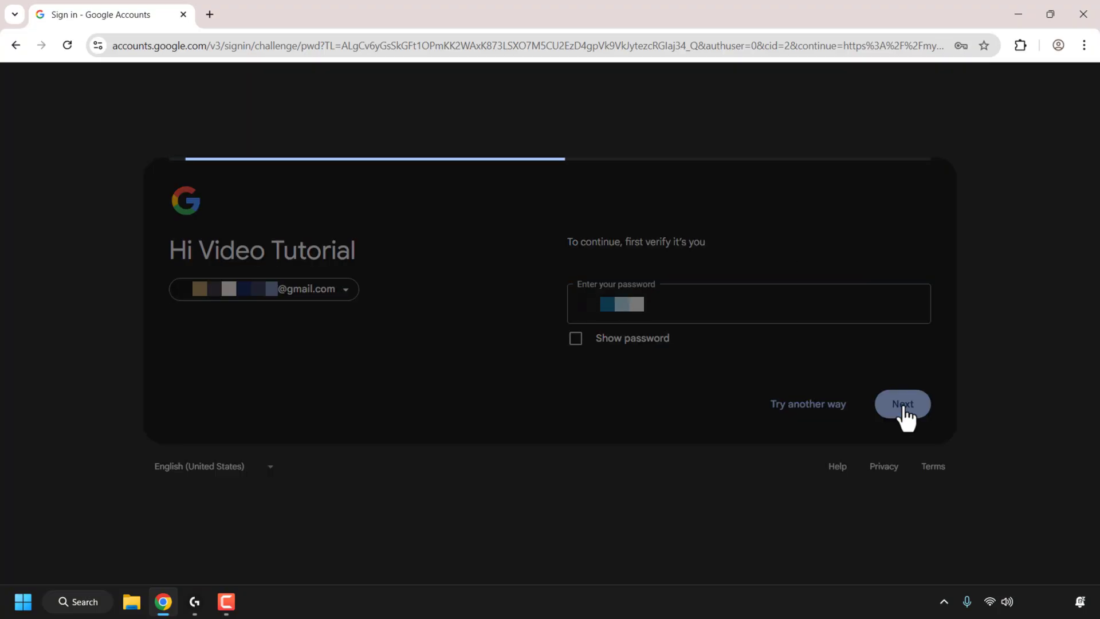
{"action": "left_click", "coordinate": [902, 403]}
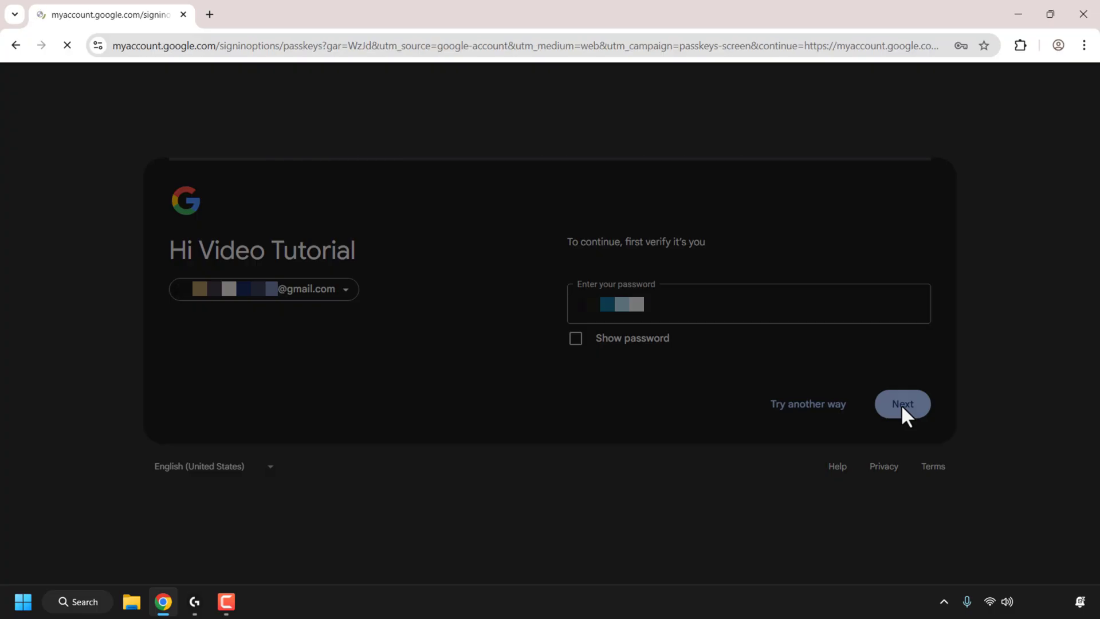
{"action": "left_click", "coordinate": [902, 403]}
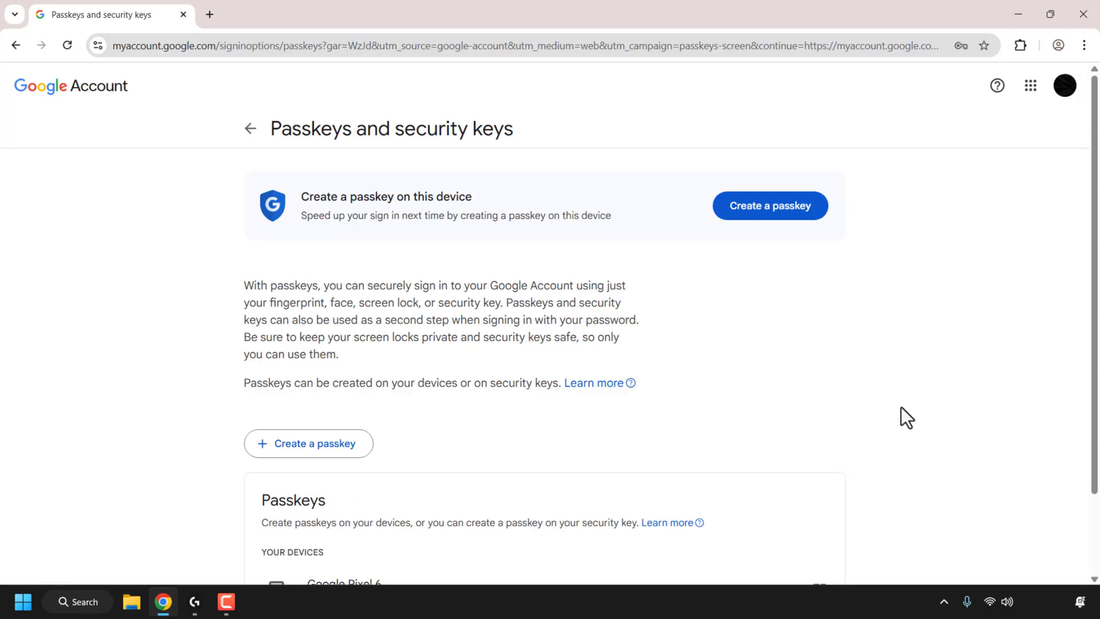
{"action": "mouse_move", "coordinate": [898, 421]}
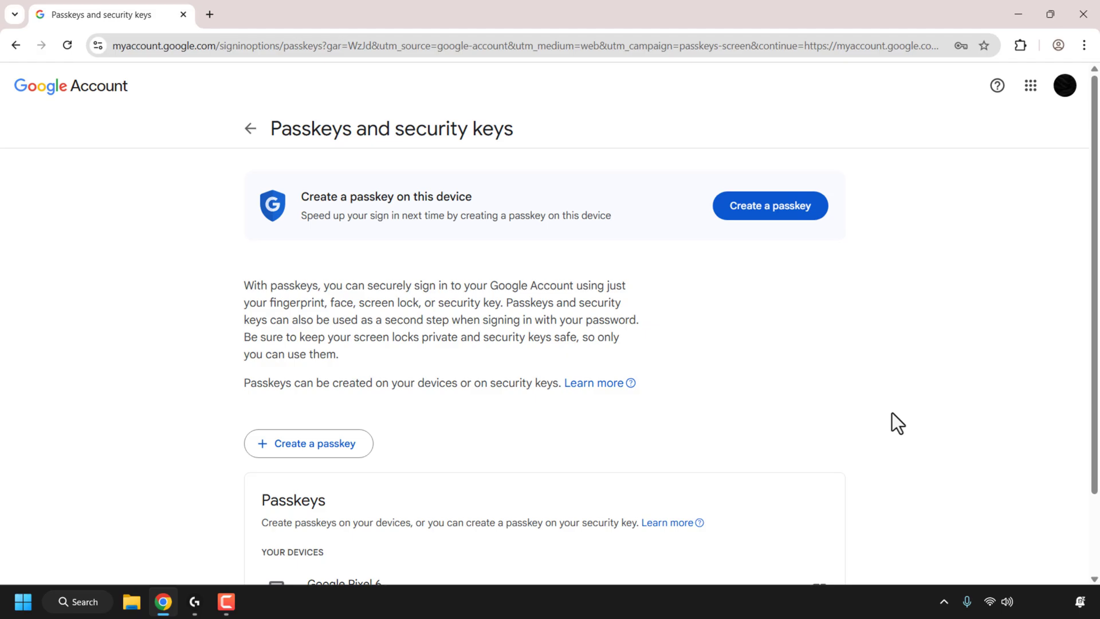
{"action": "mouse_move", "coordinate": [446, 305]}
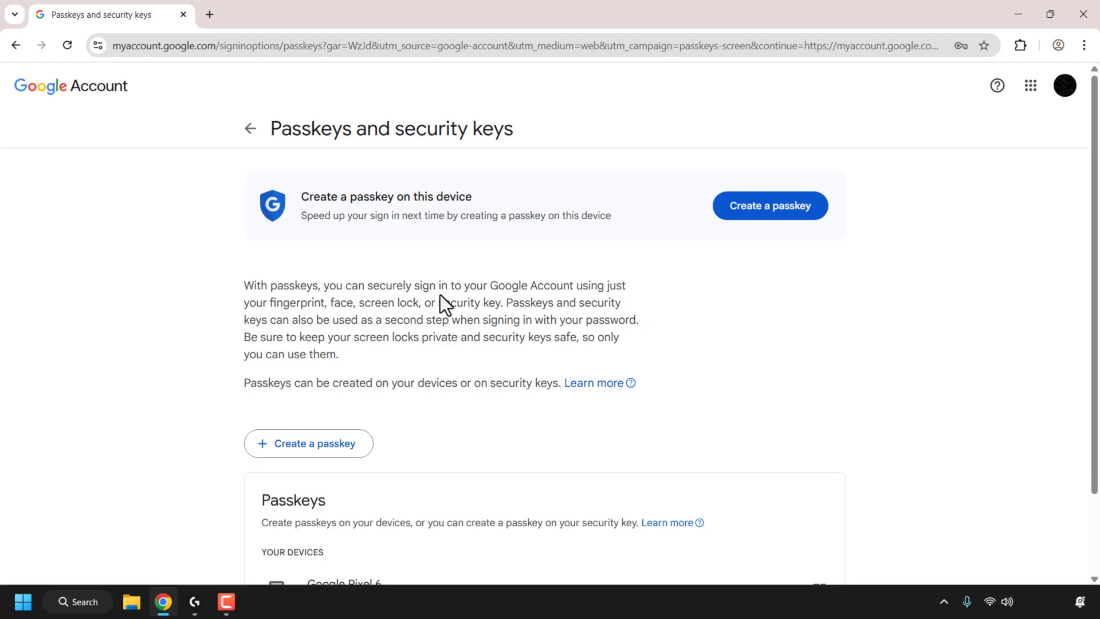
{"action": "mouse_move", "coordinate": [469, 330]}
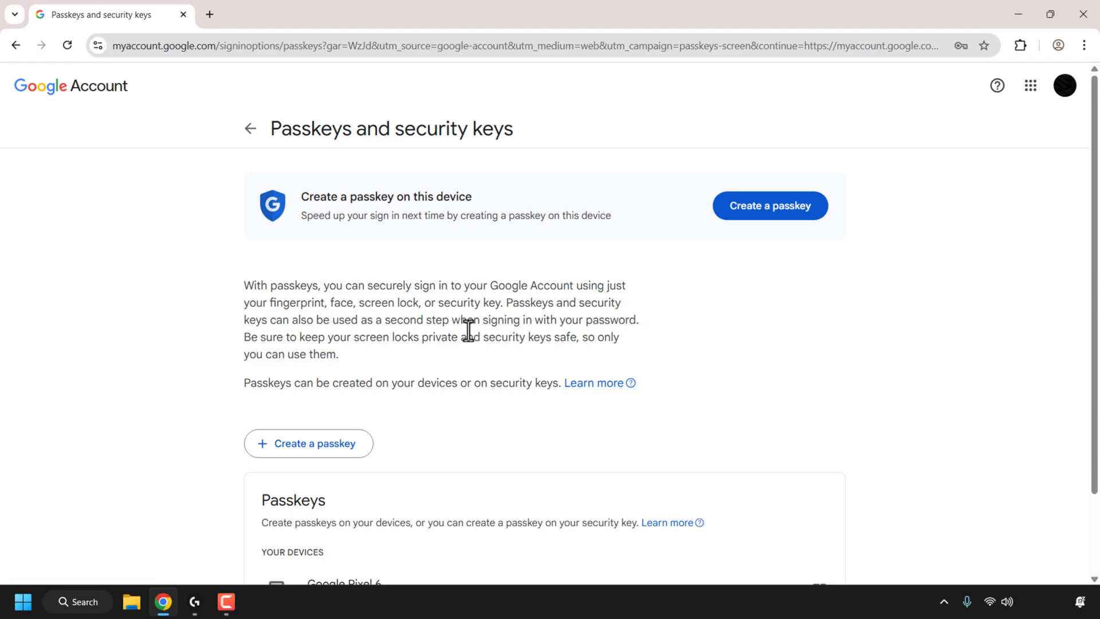
{"action": "mouse_move", "coordinate": [813, 240]}
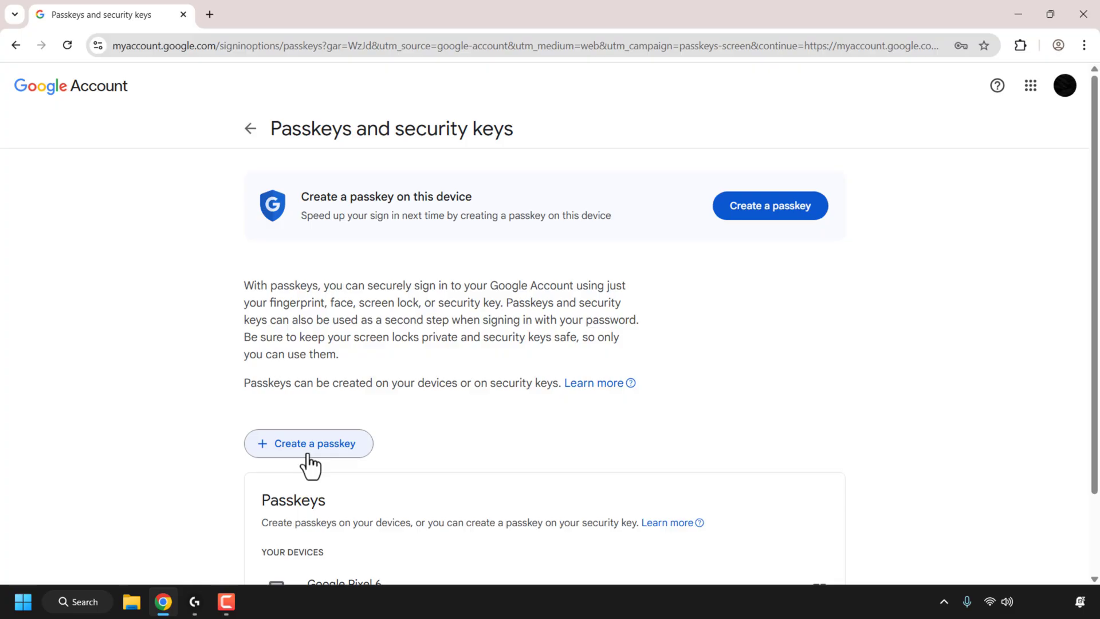
Start '+ Create a passkey' to bring up the Create a passkey dialog.
{"action": "left_click", "coordinate": [308, 443]}
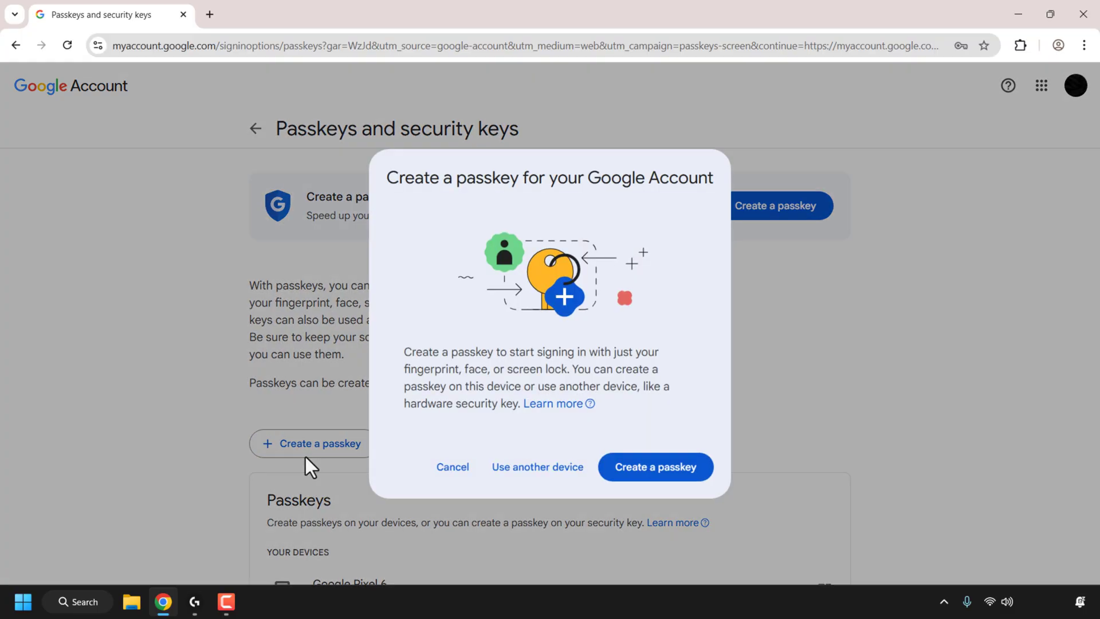
{"action": "mouse_move", "coordinate": [500, 183]}
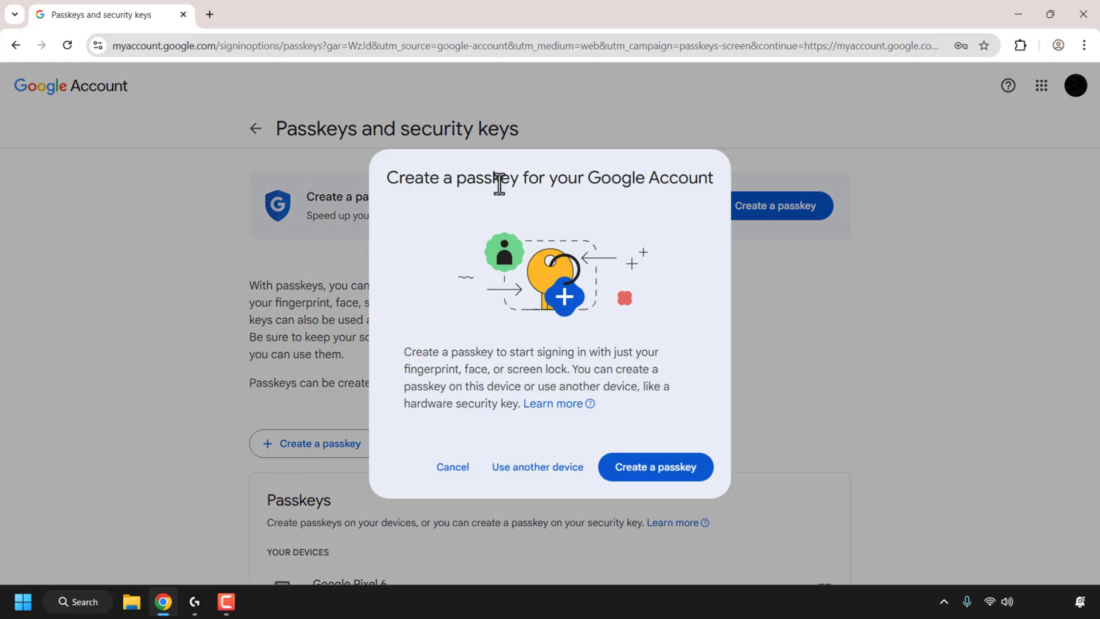
{"action": "mouse_move", "coordinate": [496, 214]}
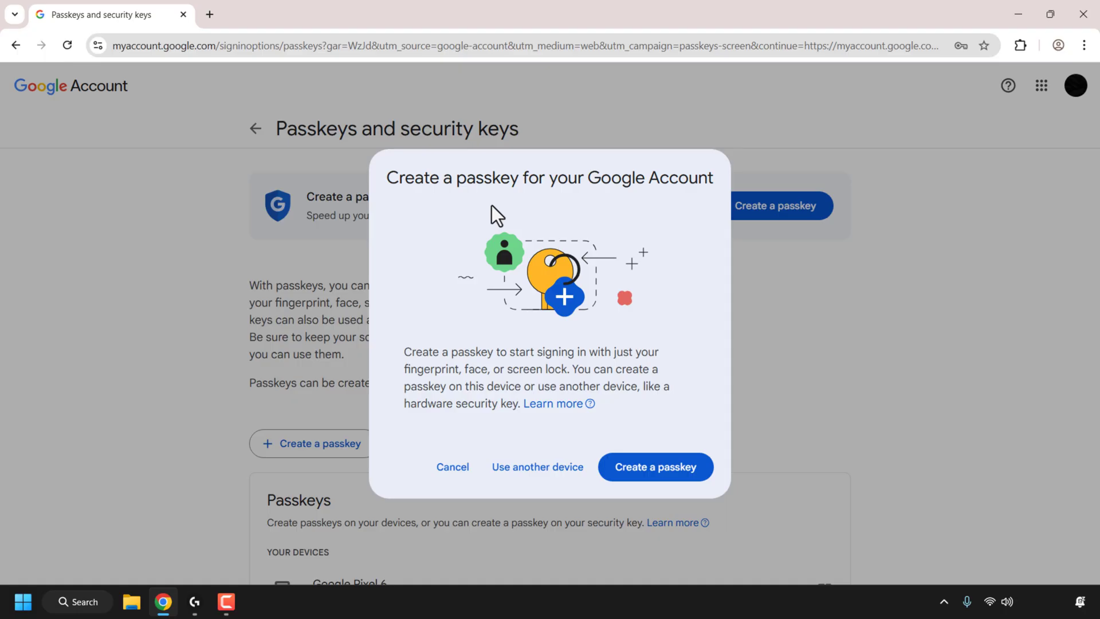
{"action": "mouse_move", "coordinate": [605, 368]}
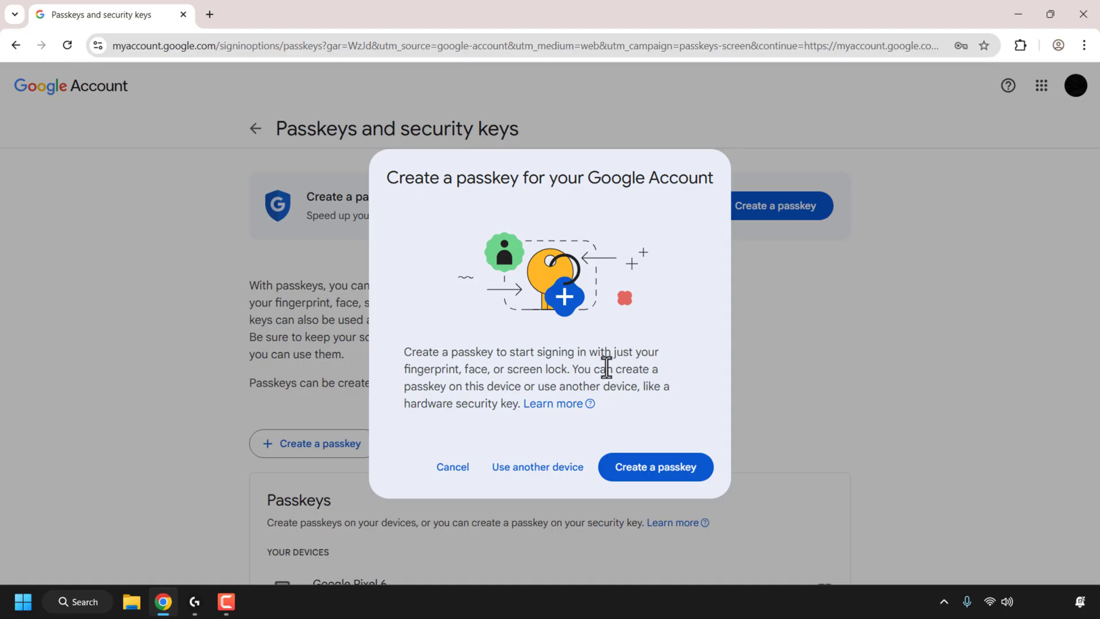
{"action": "mouse_move", "coordinate": [579, 370]}
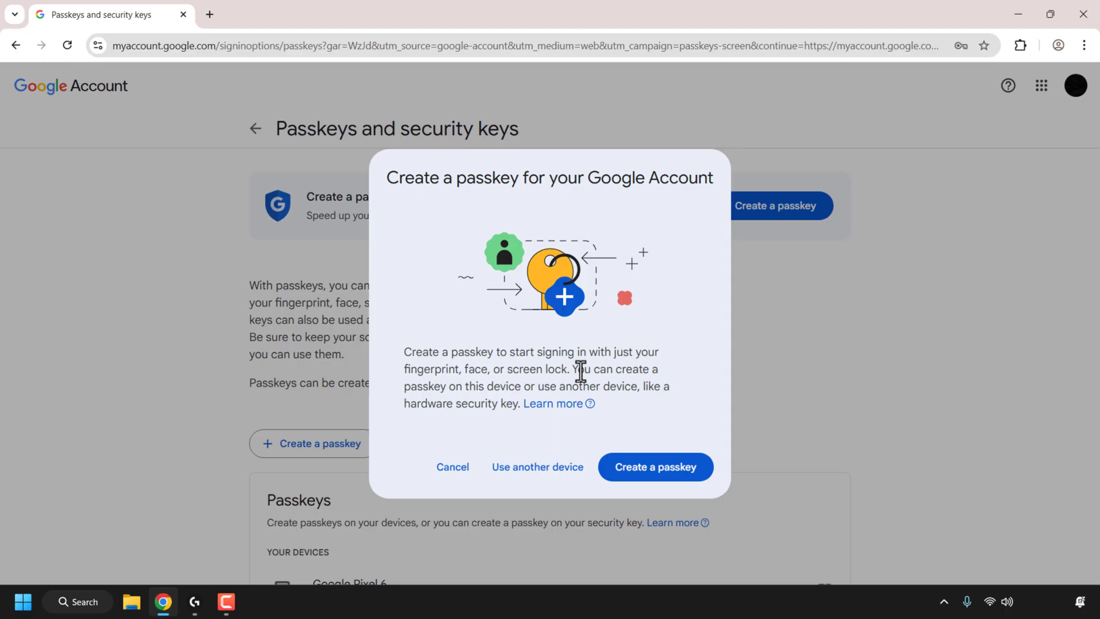
{"action": "mouse_move", "coordinate": [555, 402]}
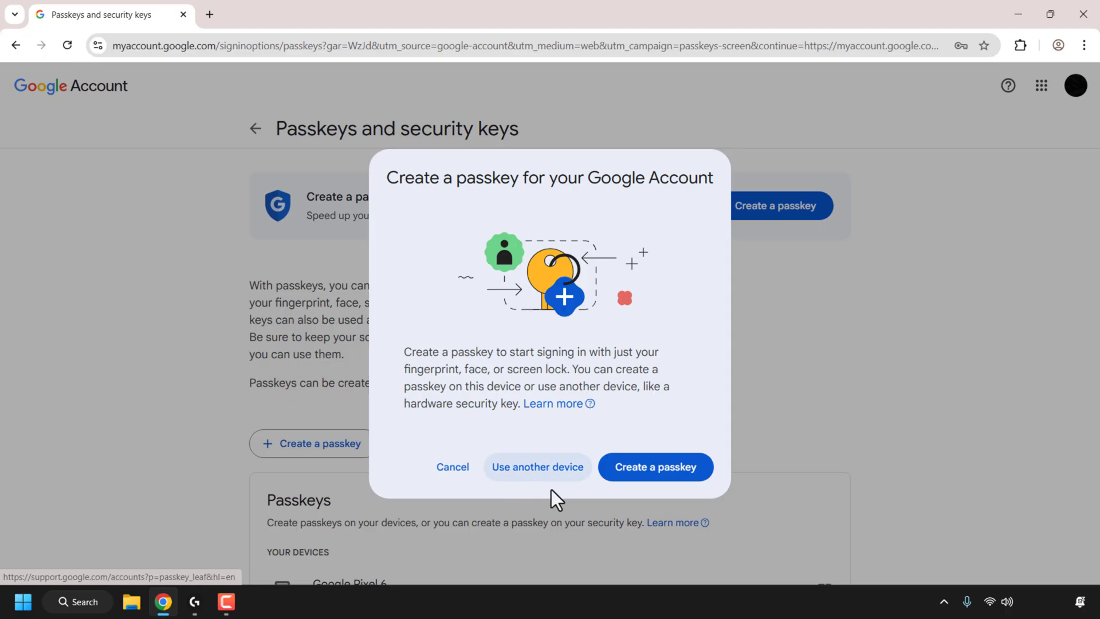
{"action": "mouse_move", "coordinate": [546, 488]}
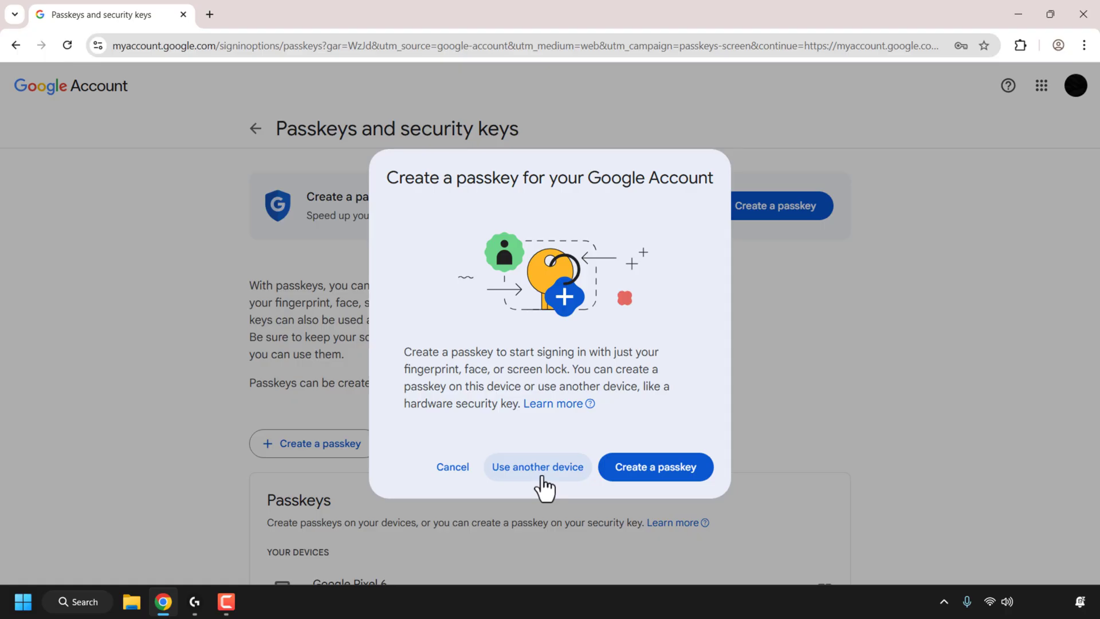
Save the passkey on another device, choosing Security key as the destination.
{"action": "left_click", "coordinate": [536, 466]}
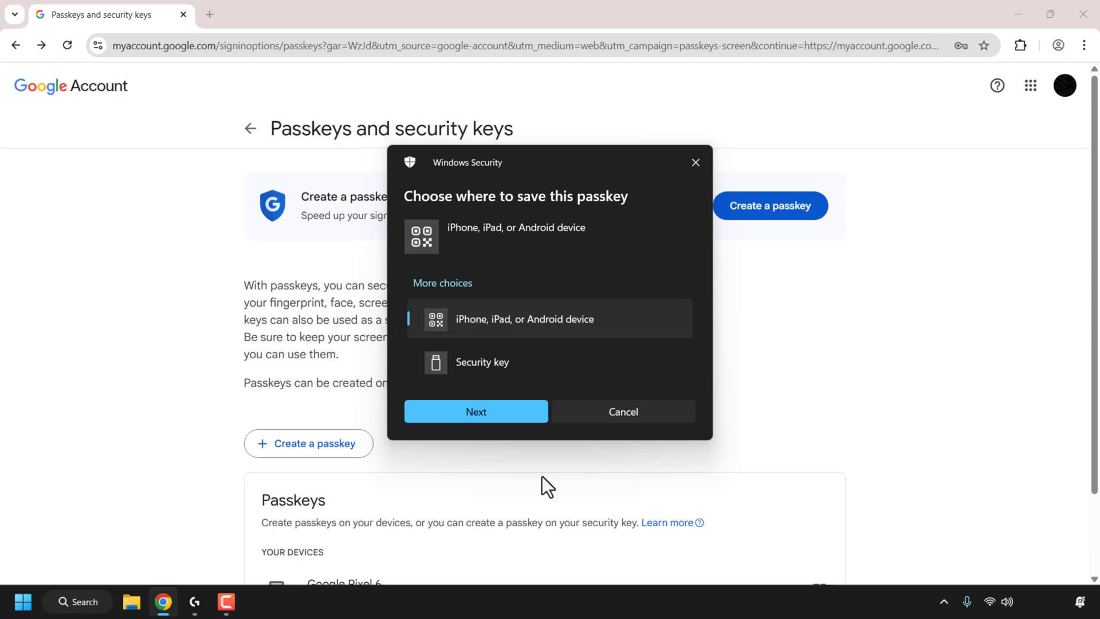
{"action": "mouse_move", "coordinate": [505, 189]}
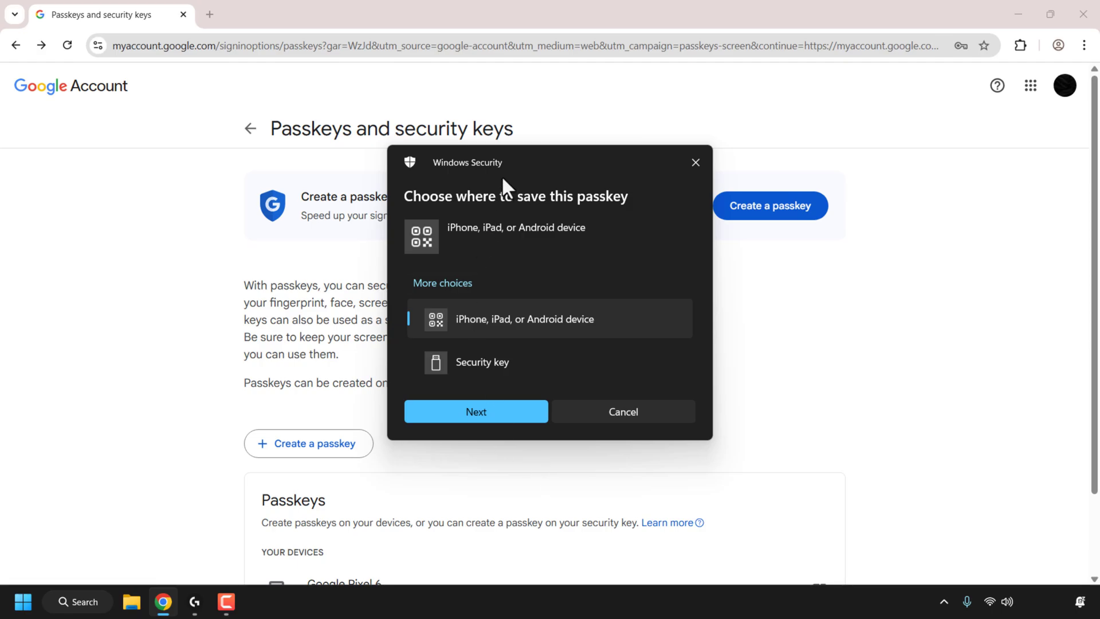
{"action": "mouse_move", "coordinate": [608, 221]}
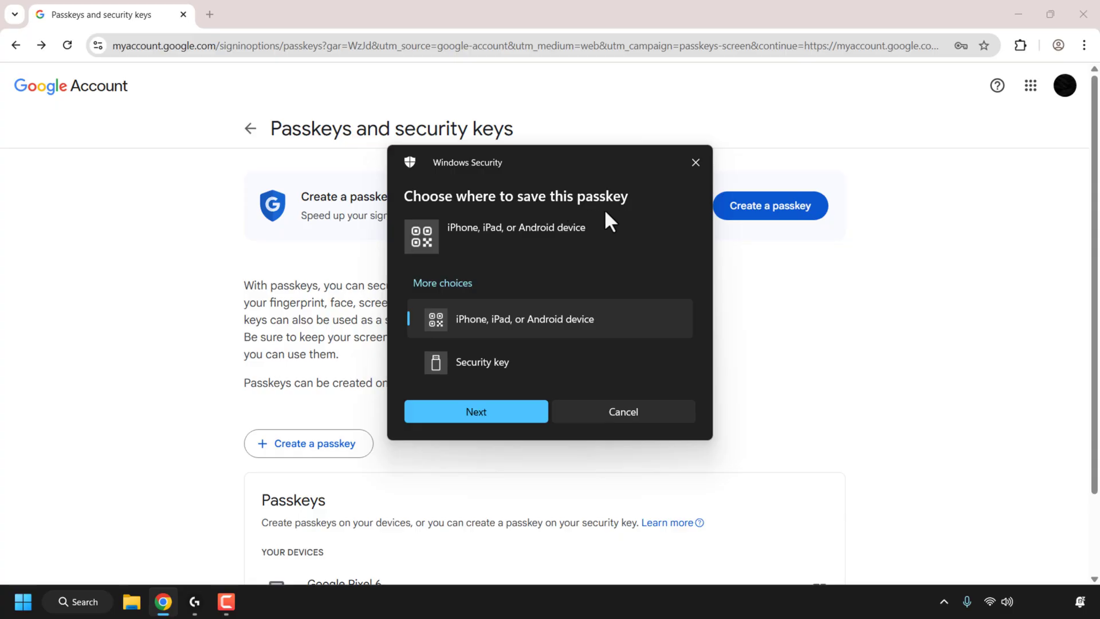
{"action": "mouse_move", "coordinate": [580, 336]}
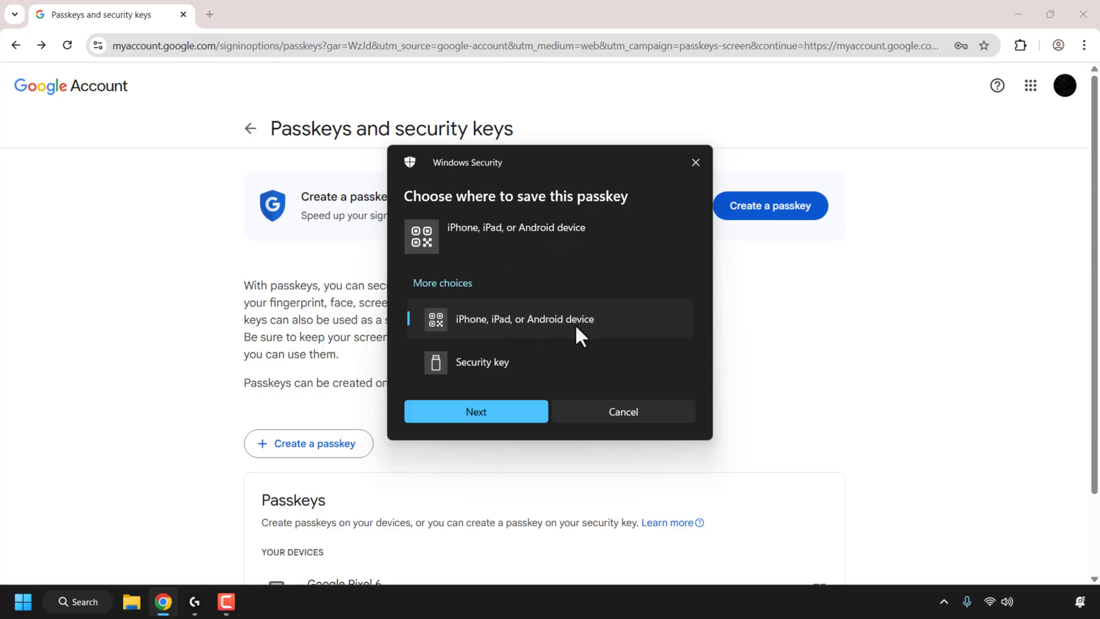
{"action": "mouse_move", "coordinate": [456, 288]}
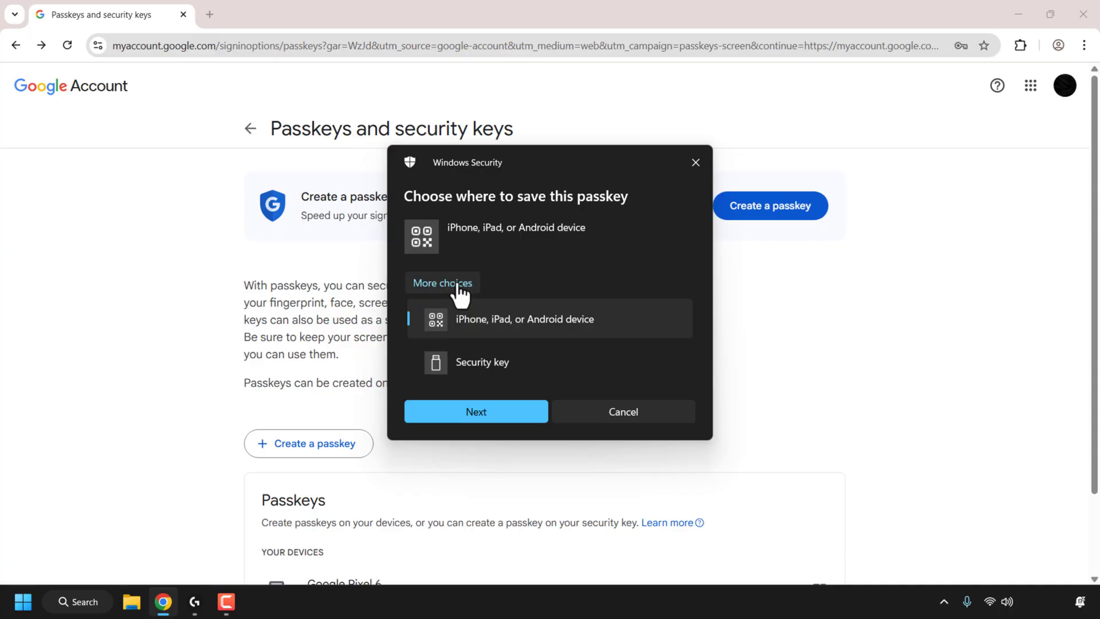
{"action": "mouse_move", "coordinate": [505, 380]}
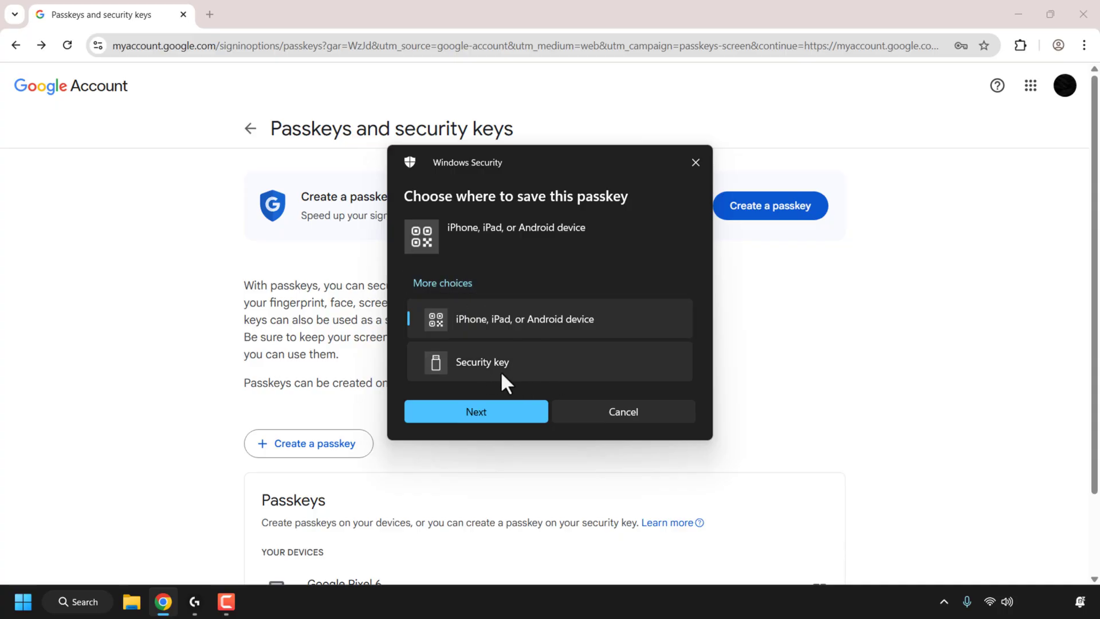
{"action": "left_click", "coordinate": [482, 361]}
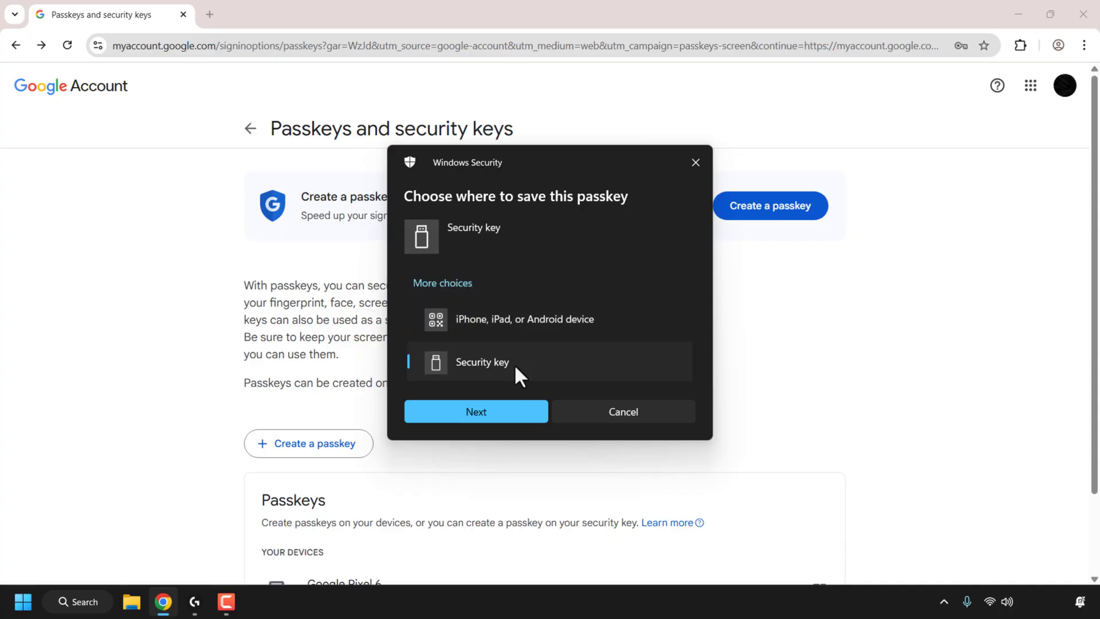
{"action": "left_click", "coordinate": [475, 411]}
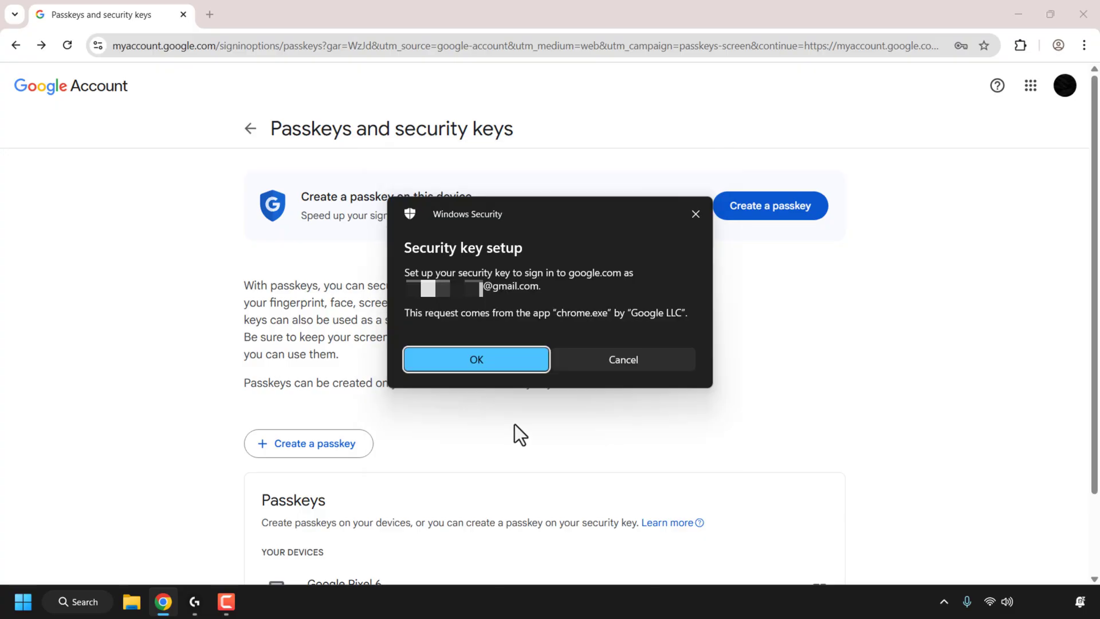
{"action": "mouse_move", "coordinate": [532, 280]}
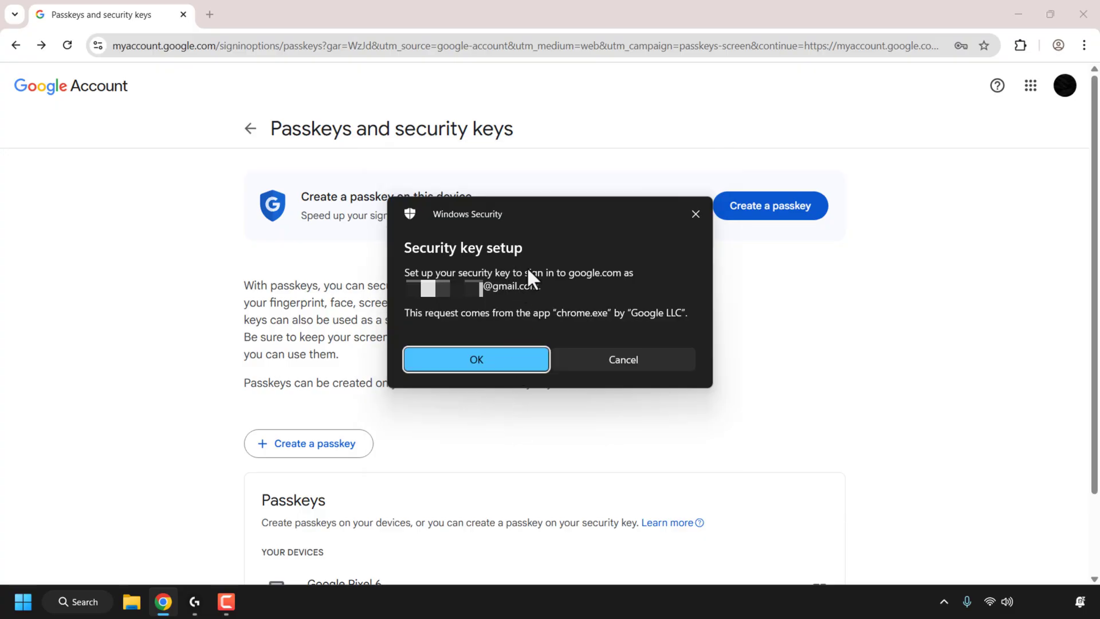
{"action": "mouse_move", "coordinate": [567, 294]}
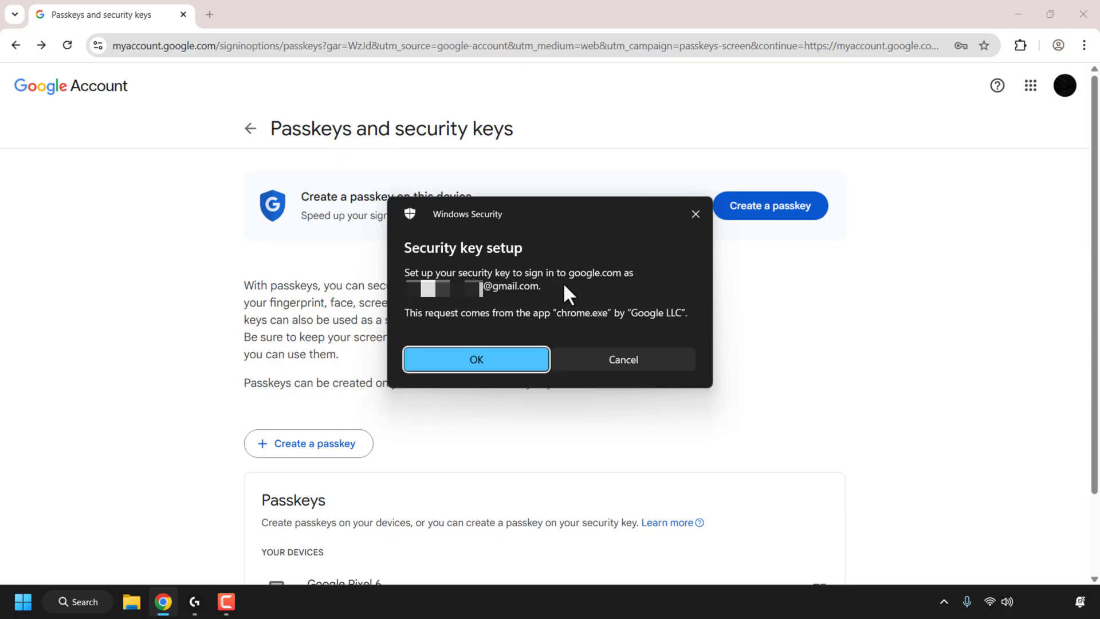
{"action": "mouse_move", "coordinate": [558, 332]}
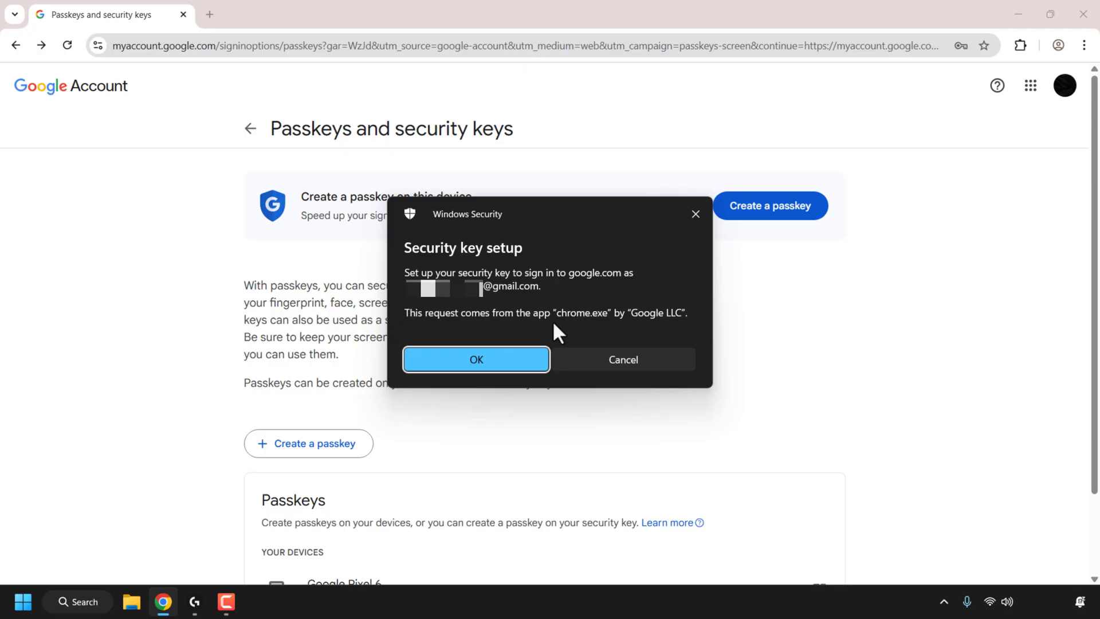
{"action": "mouse_move", "coordinate": [654, 336]}
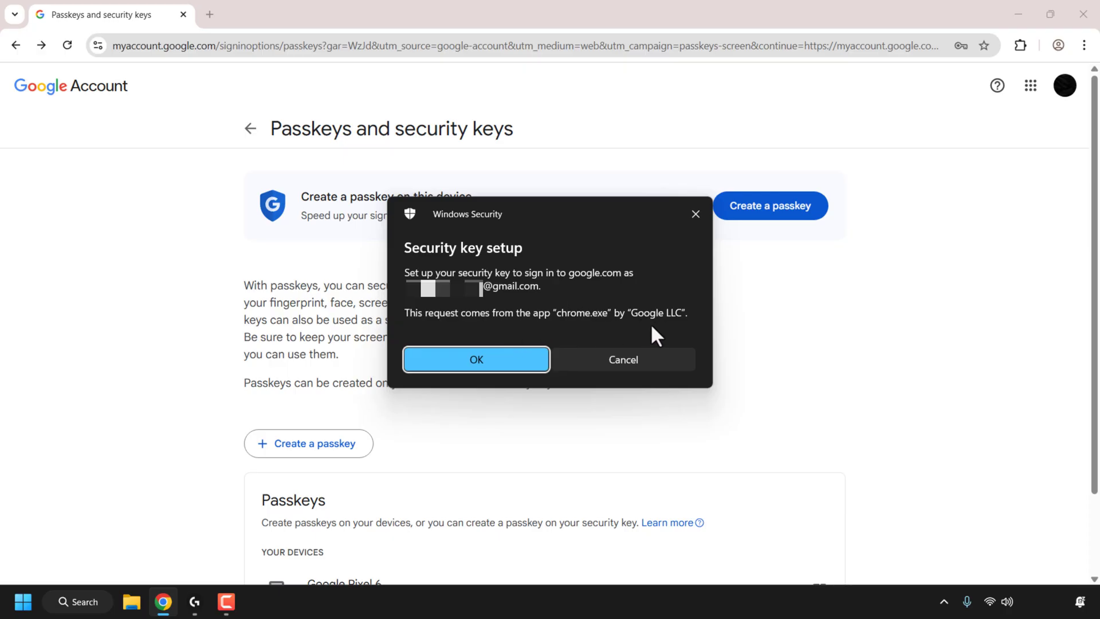
{"action": "mouse_move", "coordinate": [652, 340]}
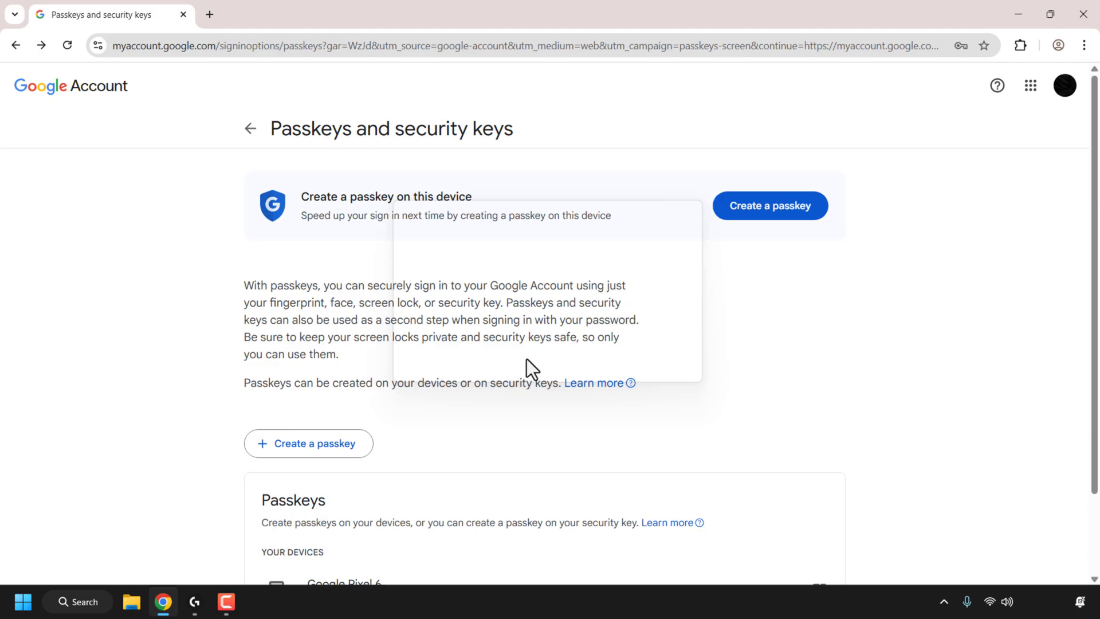
Confirm OK on the security key setup request for google.com.
{"action": "left_click", "coordinate": [769, 205]}
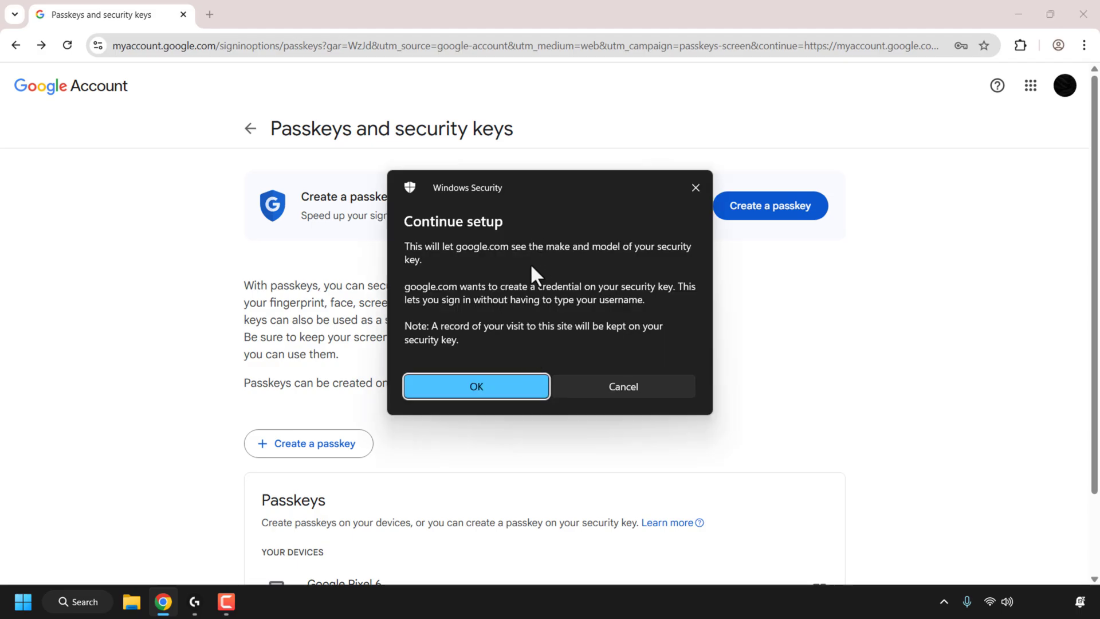
{"action": "mouse_move", "coordinate": [652, 304]}
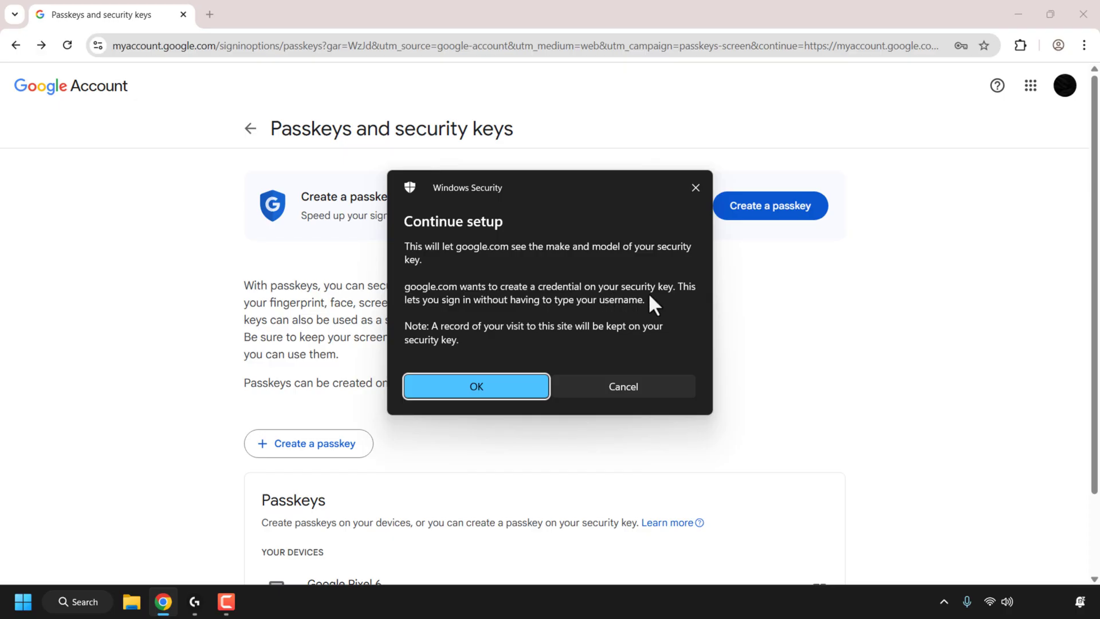
Confirm OK to let google.com create a credential on the key.
{"action": "left_click", "coordinate": [476, 386]}
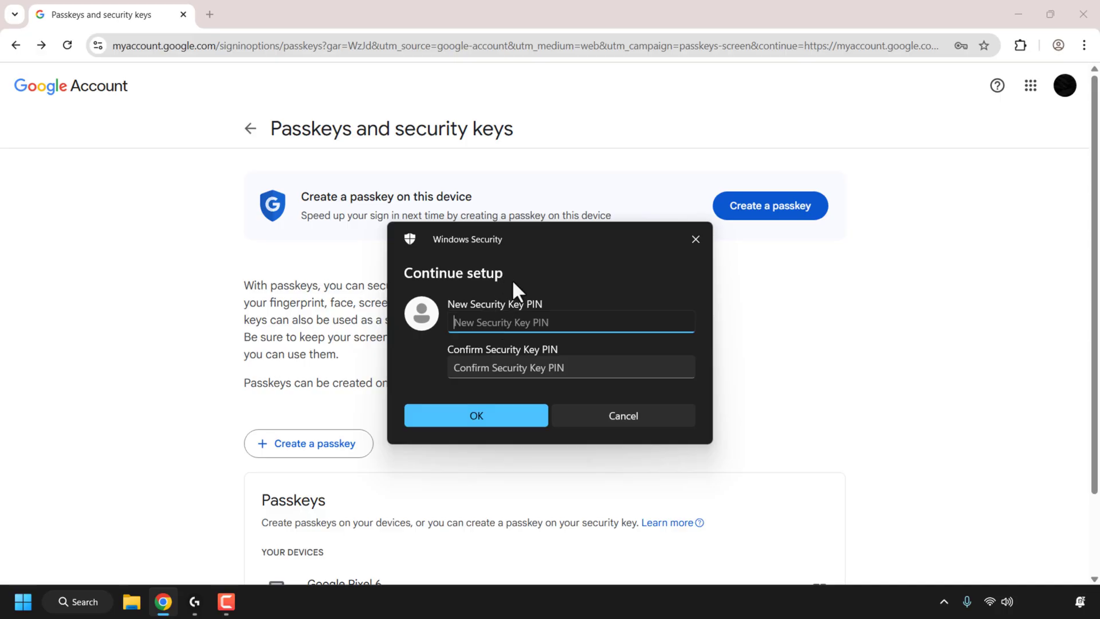
{"action": "mouse_move", "coordinate": [528, 364]}
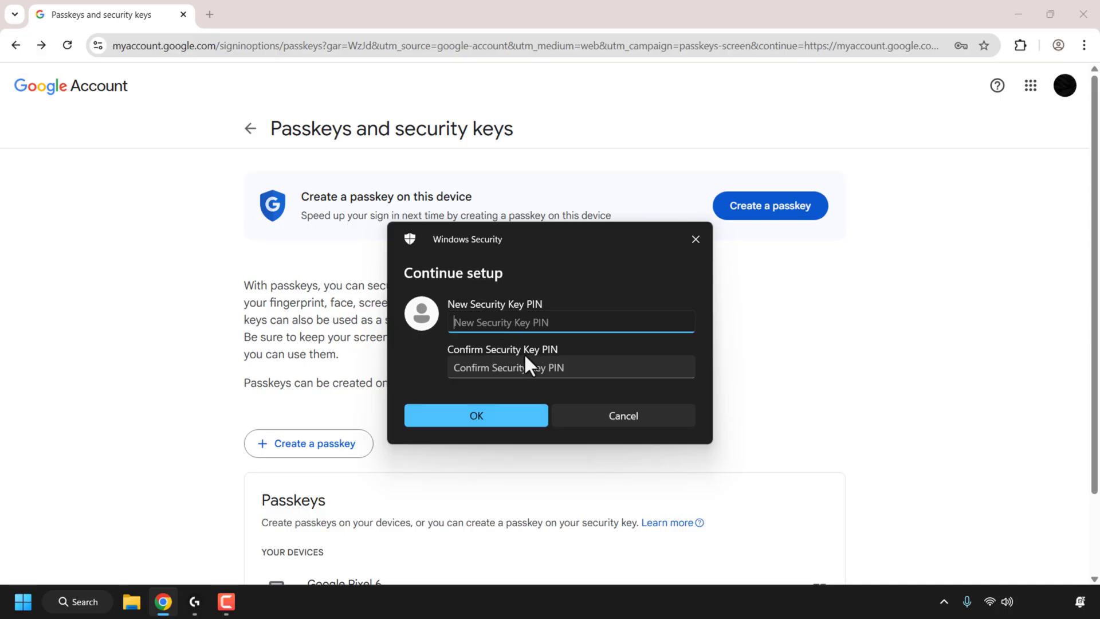
{"action": "mouse_move", "coordinate": [578, 316]}
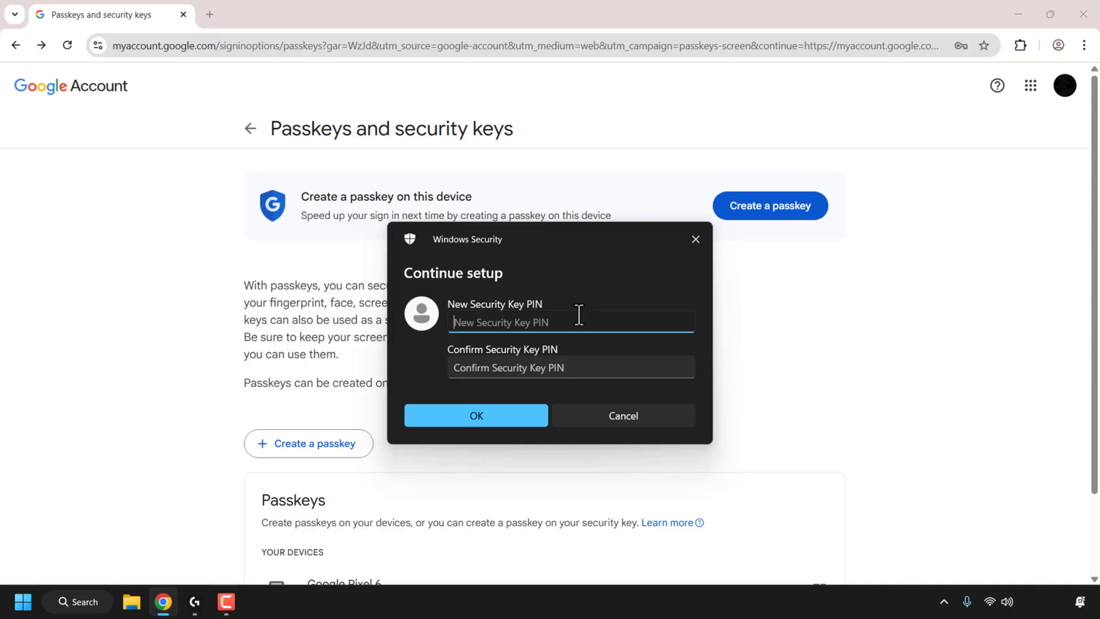
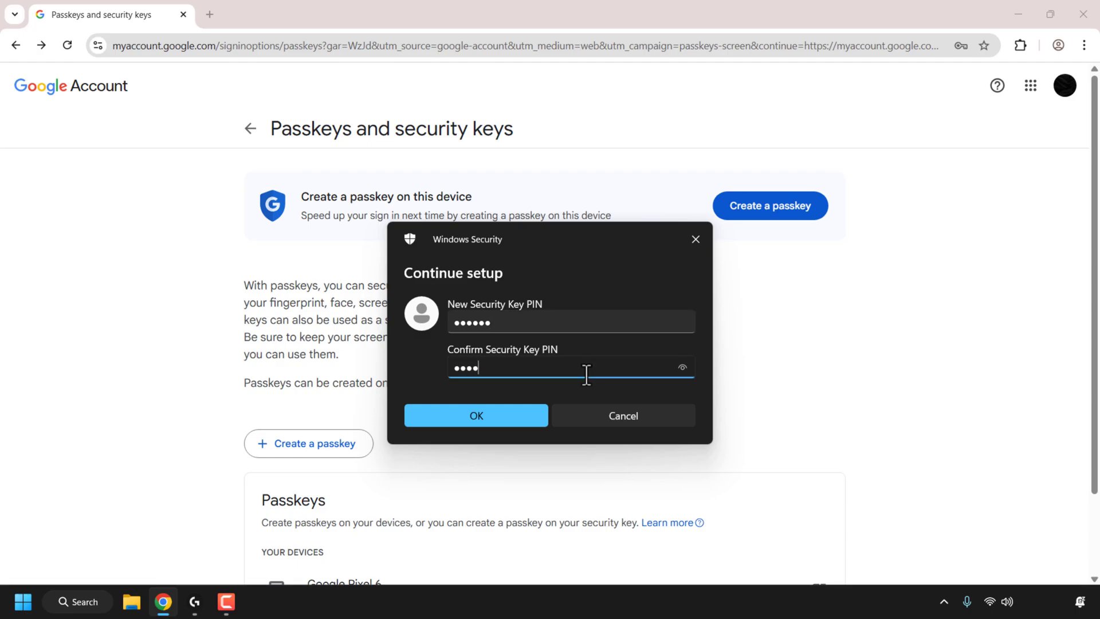
{"action": "left_click", "coordinate": [477, 415]}
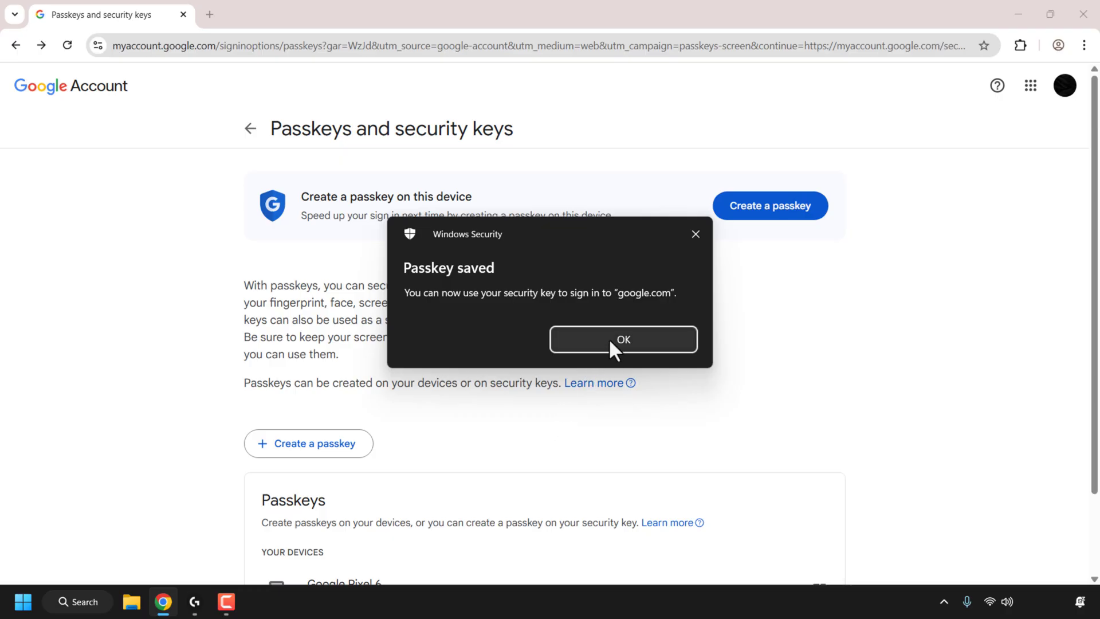
Acknowledge 'Passkey saved', finish with Done, and reveal the security keys list.
{"action": "left_click", "coordinate": [621, 339]}
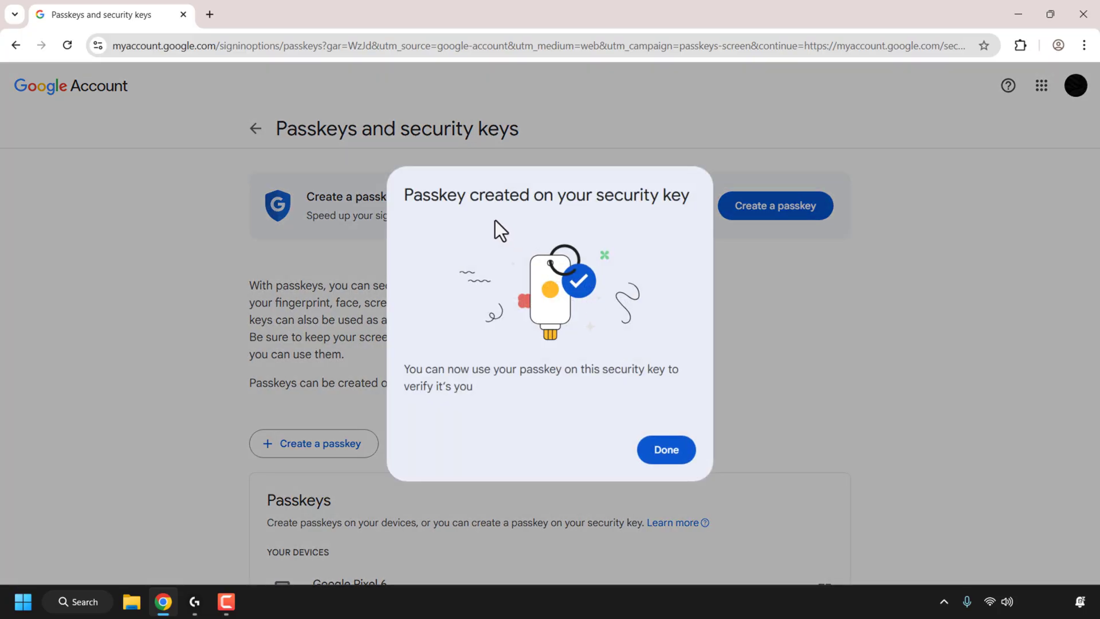
{"action": "mouse_move", "coordinate": [506, 394]}
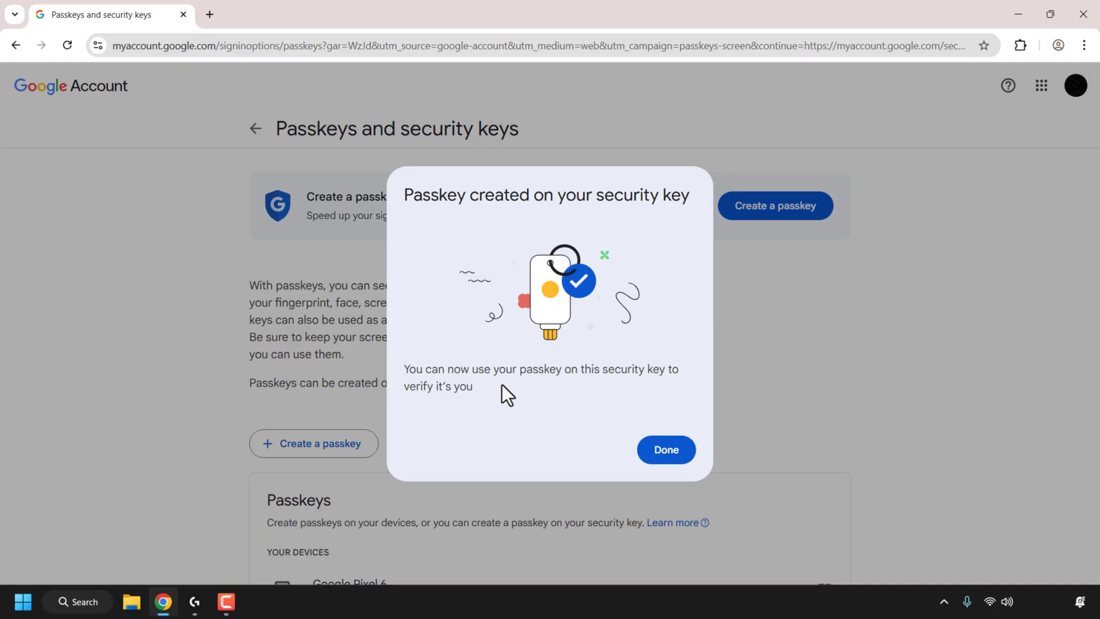
{"action": "left_click", "coordinate": [665, 450]}
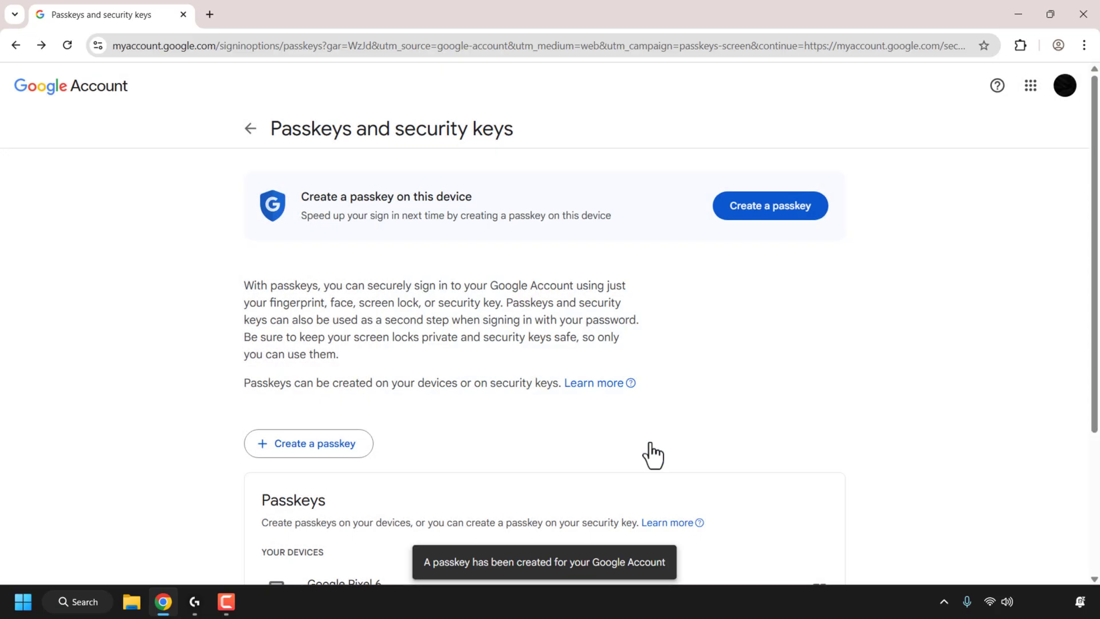
{"action": "scroll", "scroll_direction": "down", "scroll_amount": 3}
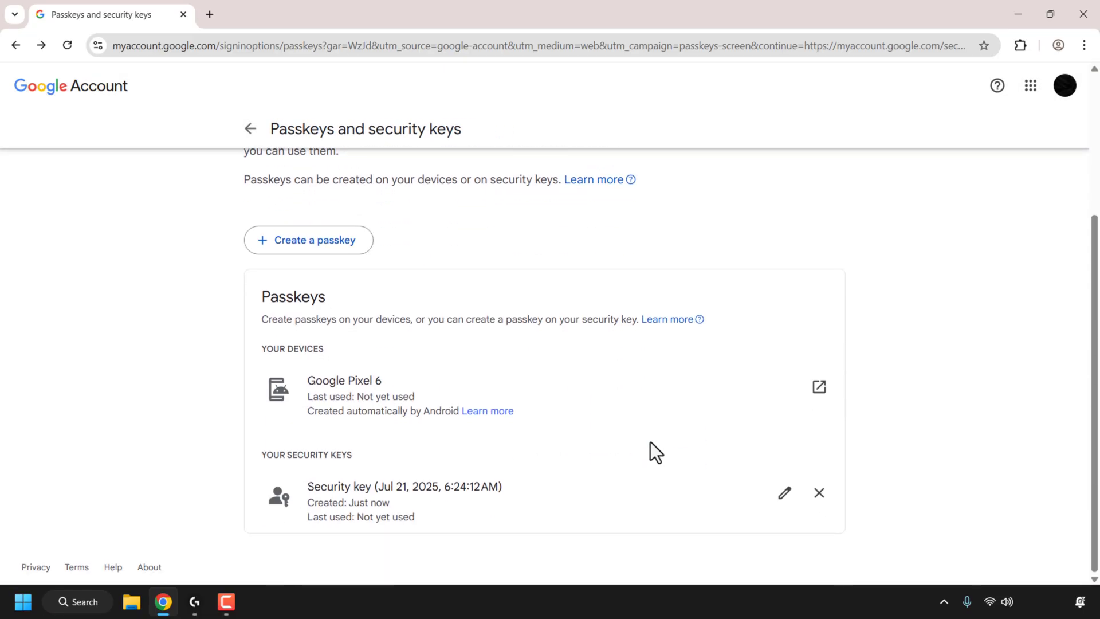
{"action": "mouse_move", "coordinate": [333, 470]}
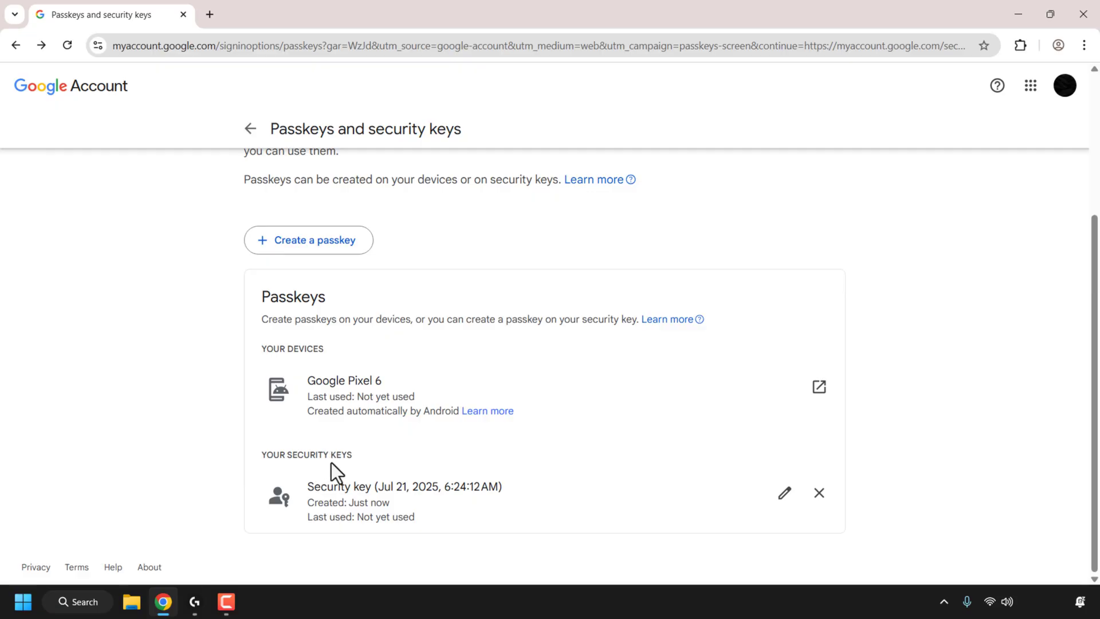
{"action": "mouse_move", "coordinate": [459, 525]}
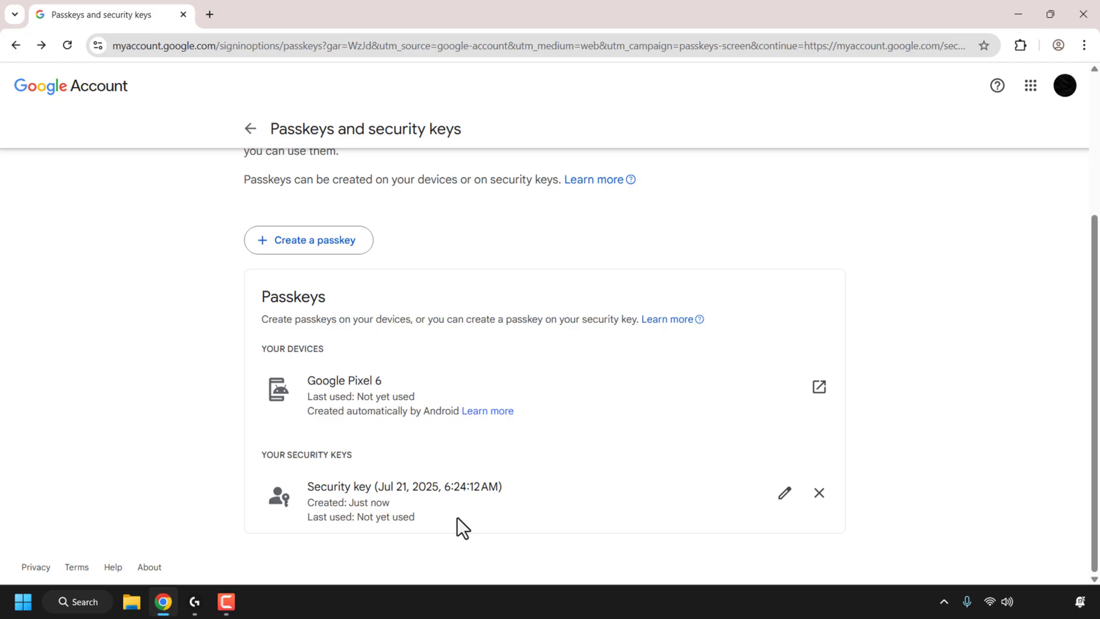
{"action": "mouse_move", "coordinate": [783, 493]}
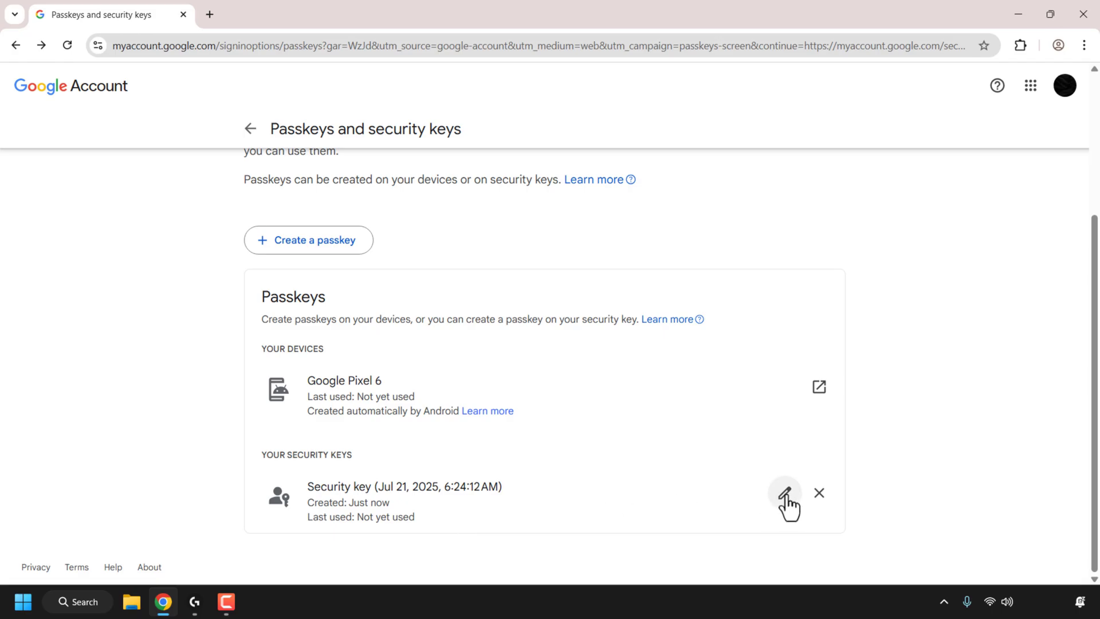
Edit the new security key entry's name via its pencil icon.
{"action": "left_click", "coordinate": [784, 493]}
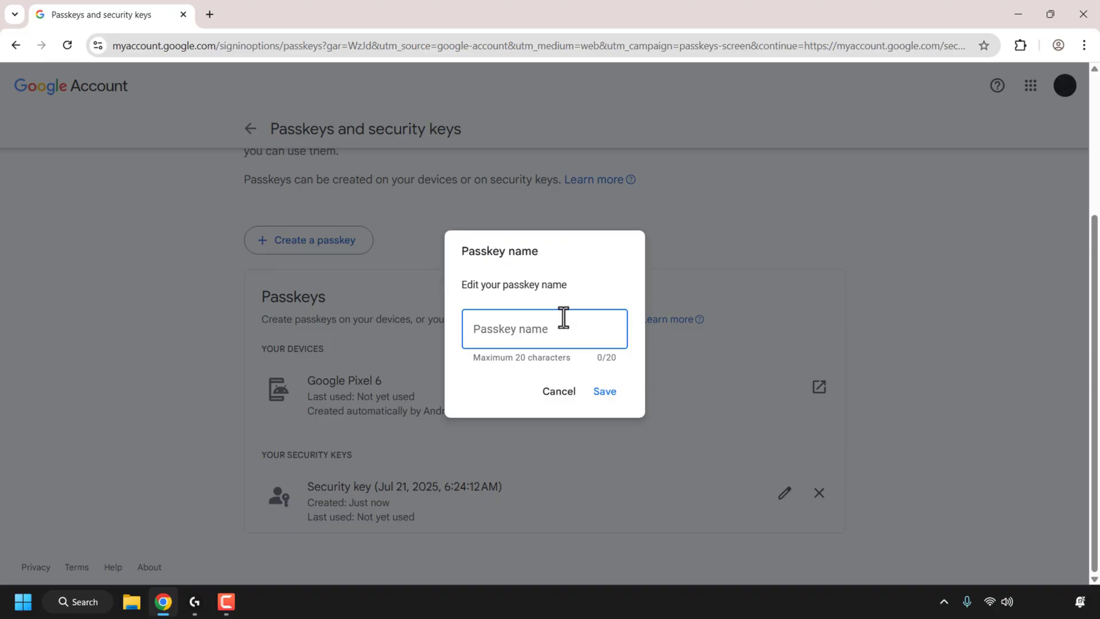
Name the security key passkey 'Yubikey-1' and save it.
{"action": "type", "text": "Yubikey-1"}
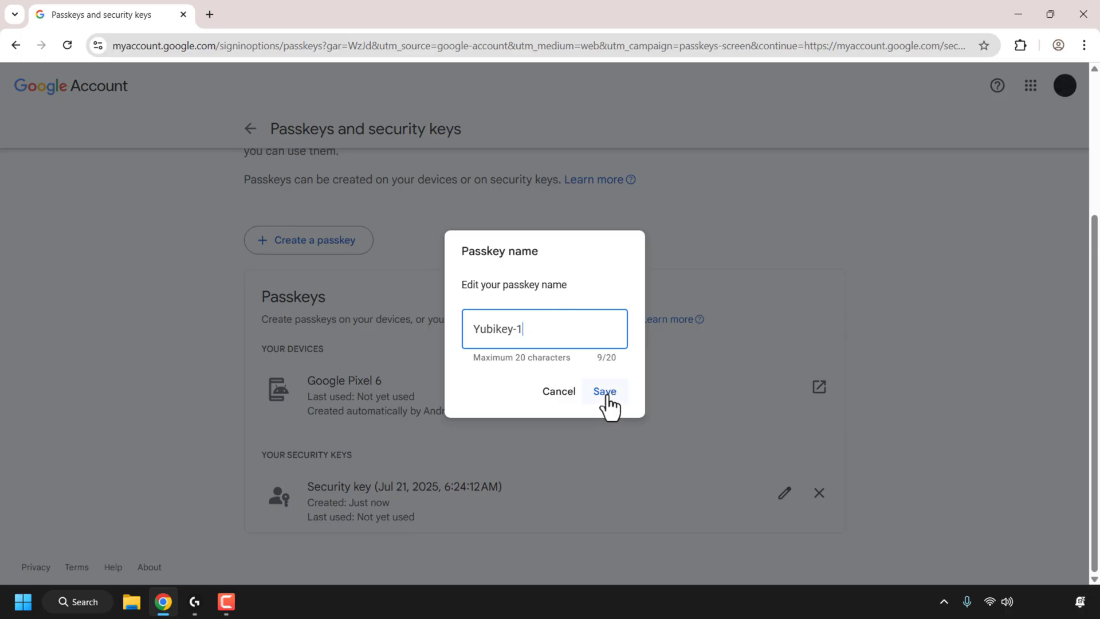
{"action": "left_click", "coordinate": [604, 391]}
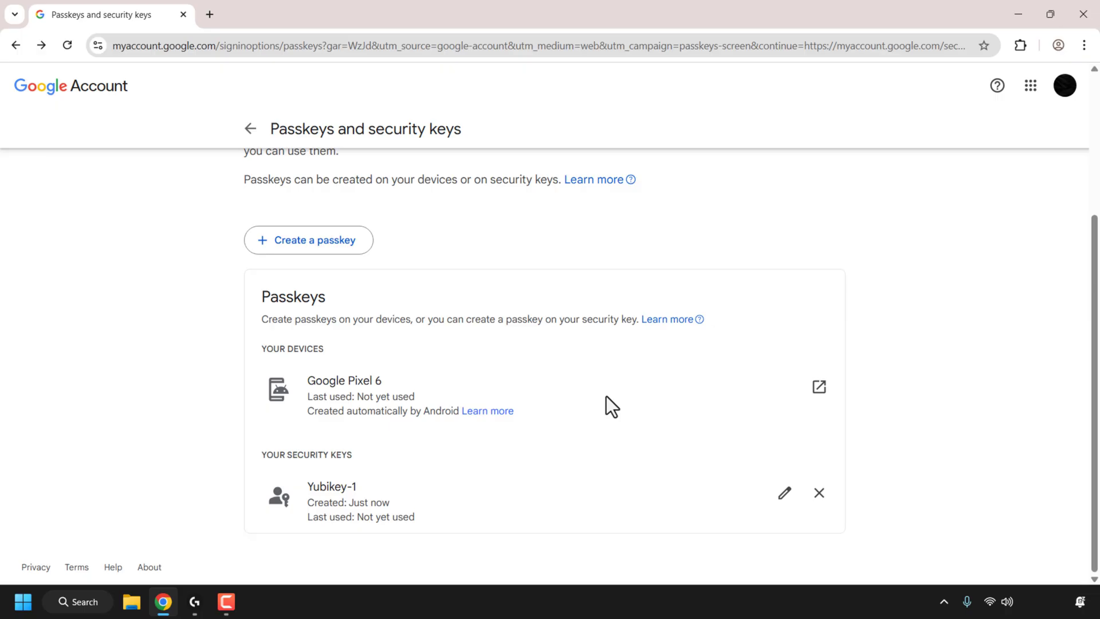
{"action": "mouse_move", "coordinate": [491, 498]}
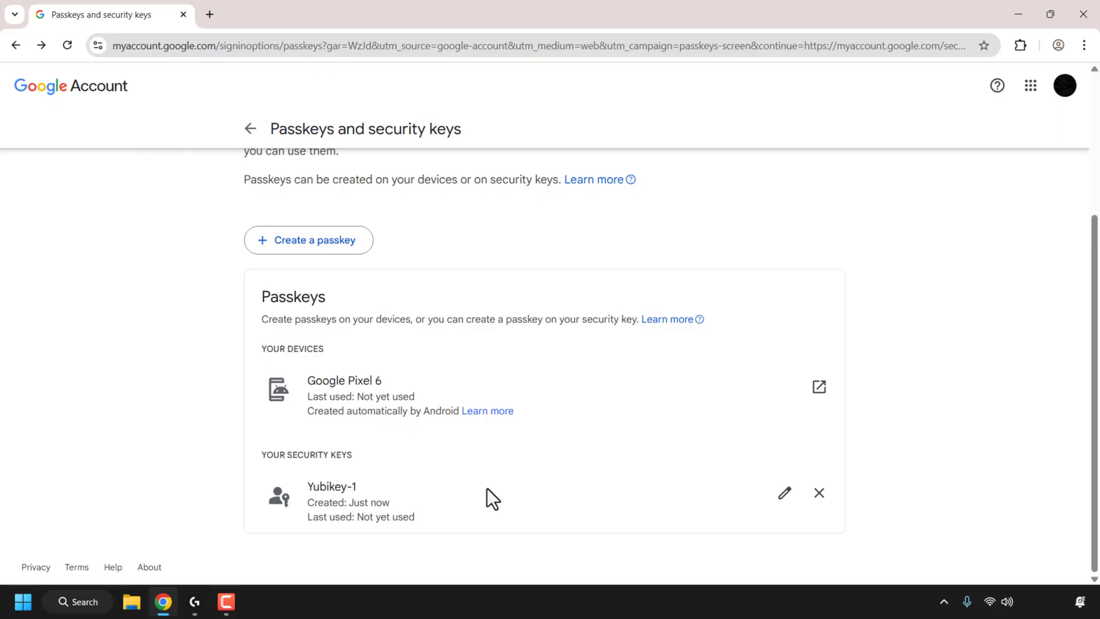
{"action": "mouse_move", "coordinate": [466, 499]}
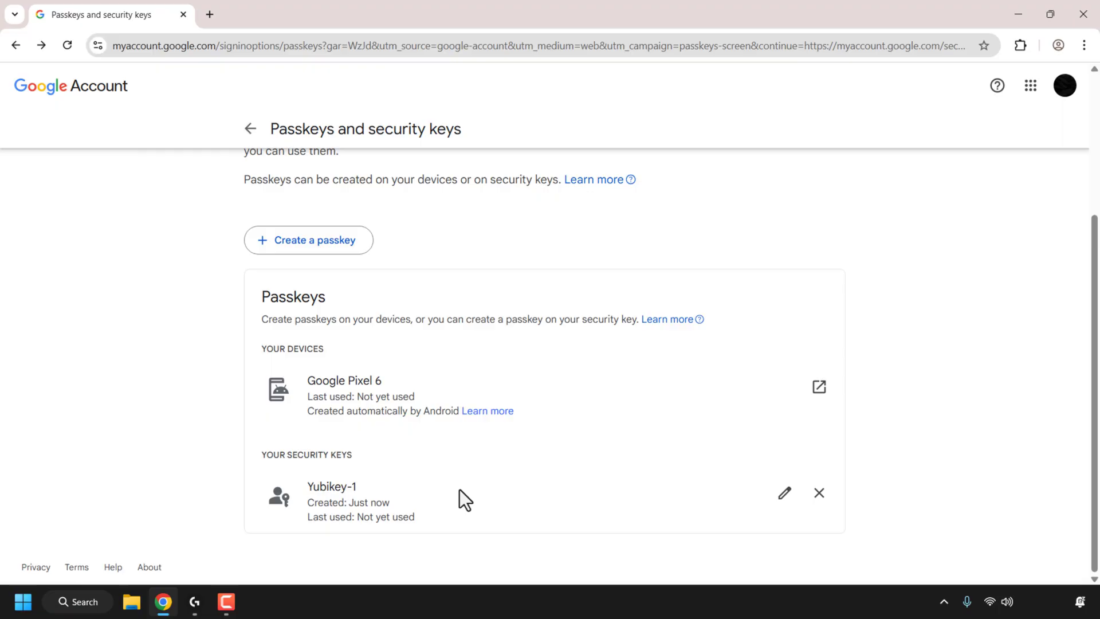
{"action": "mouse_move", "coordinate": [335, 540]}
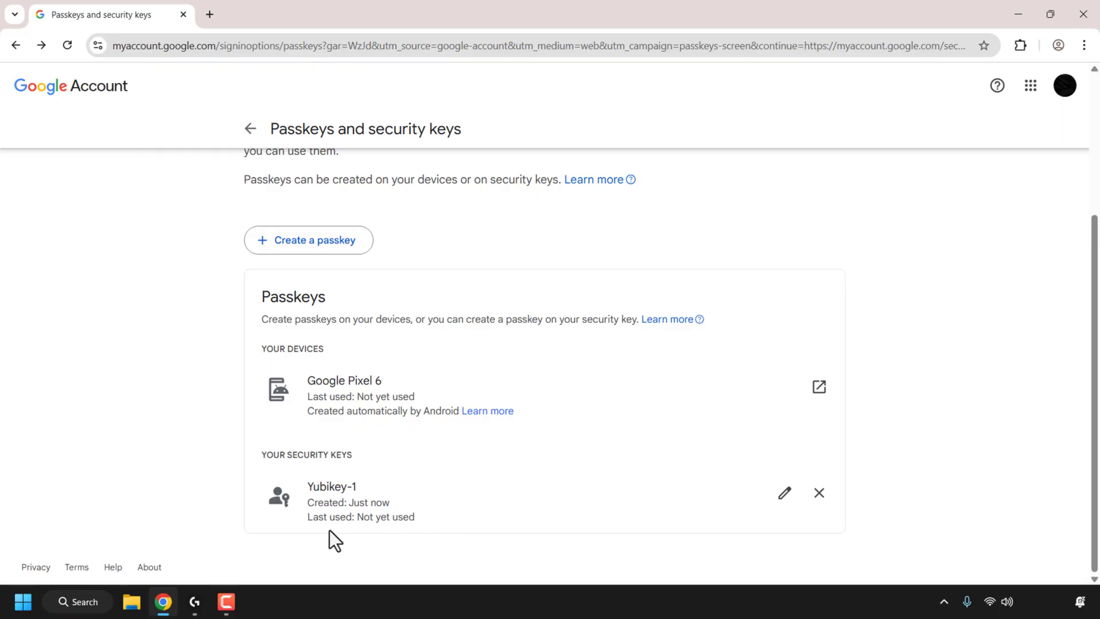
{"action": "mouse_move", "coordinate": [480, 522]}
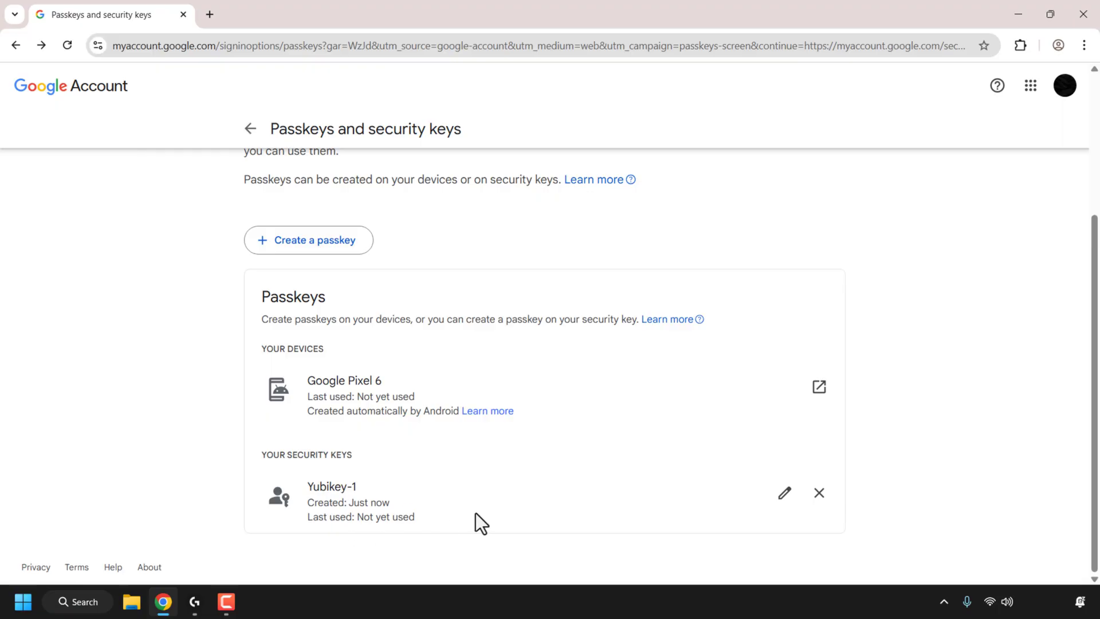